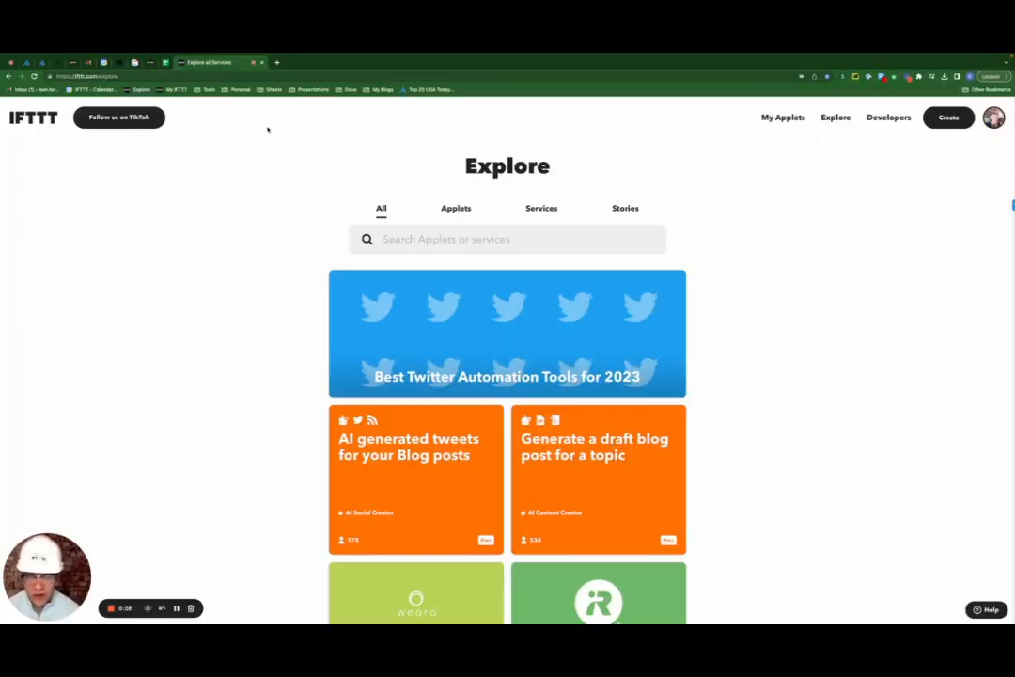
mouse_move(541, 211)
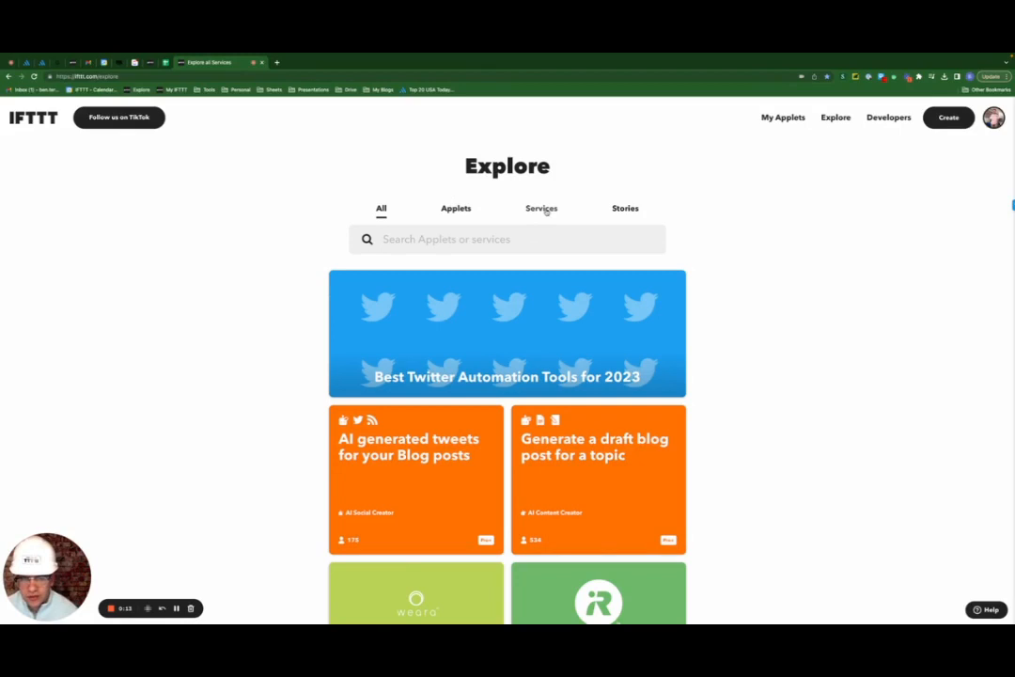
Filter the services to News & Information and scroll through outlets like CNN, NPR and Reuters
left_click(541, 208)
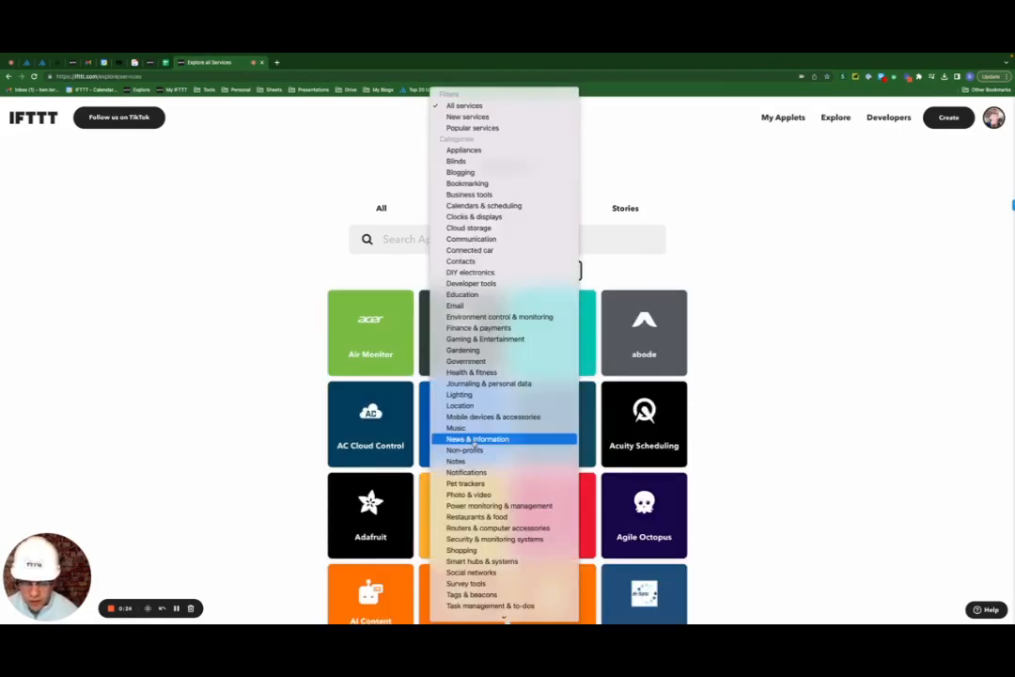
left_click(476, 439)
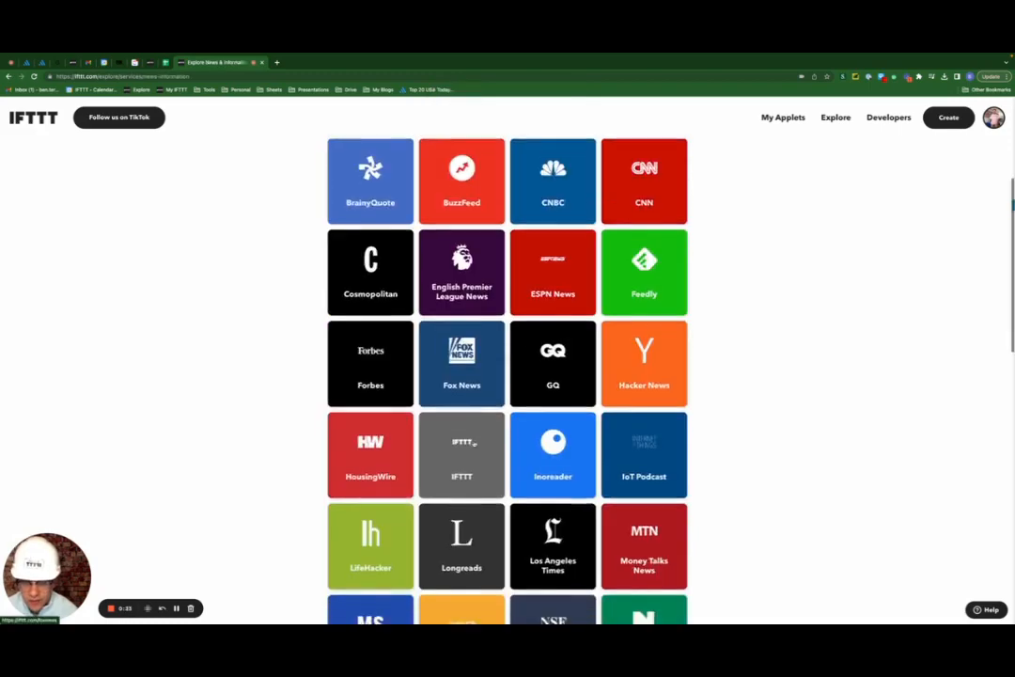
scroll("down", 3)
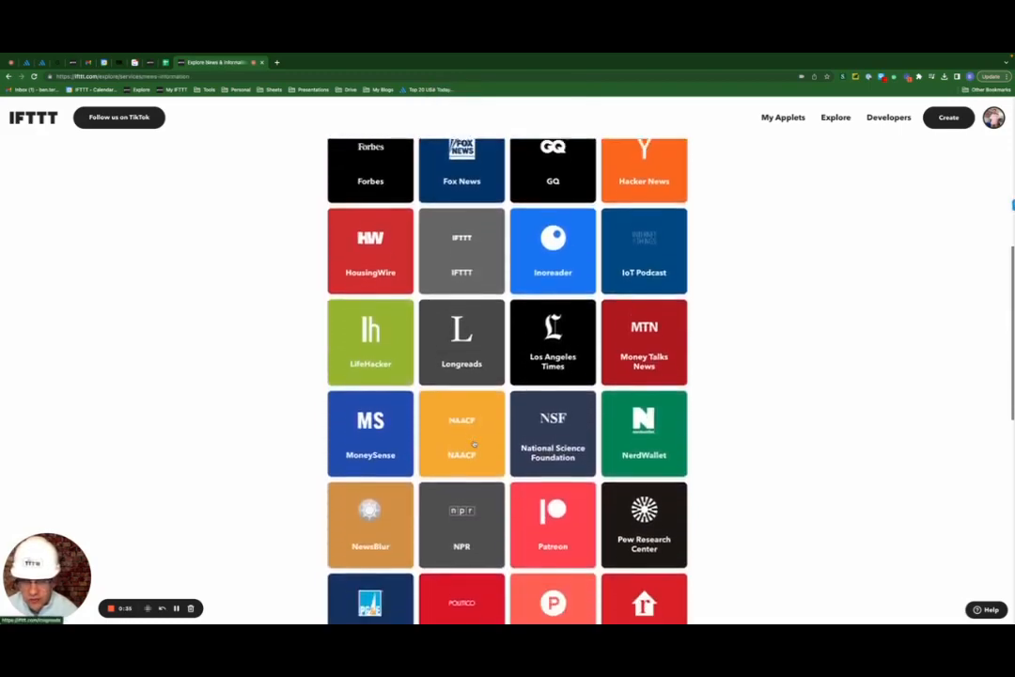
scroll("down", 3)
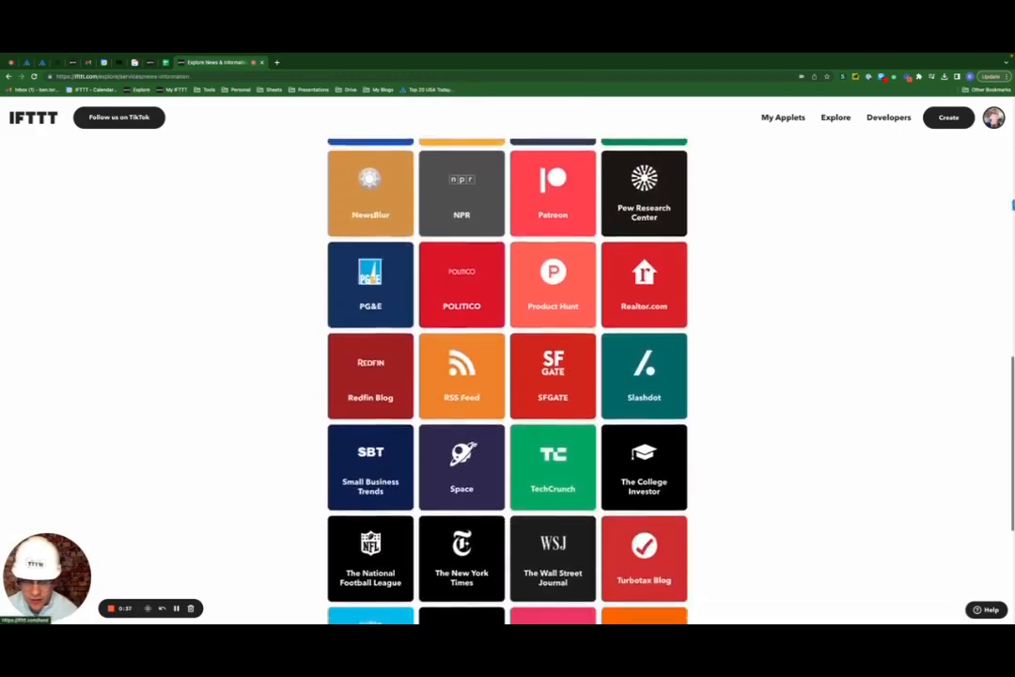
scroll("down", 3)
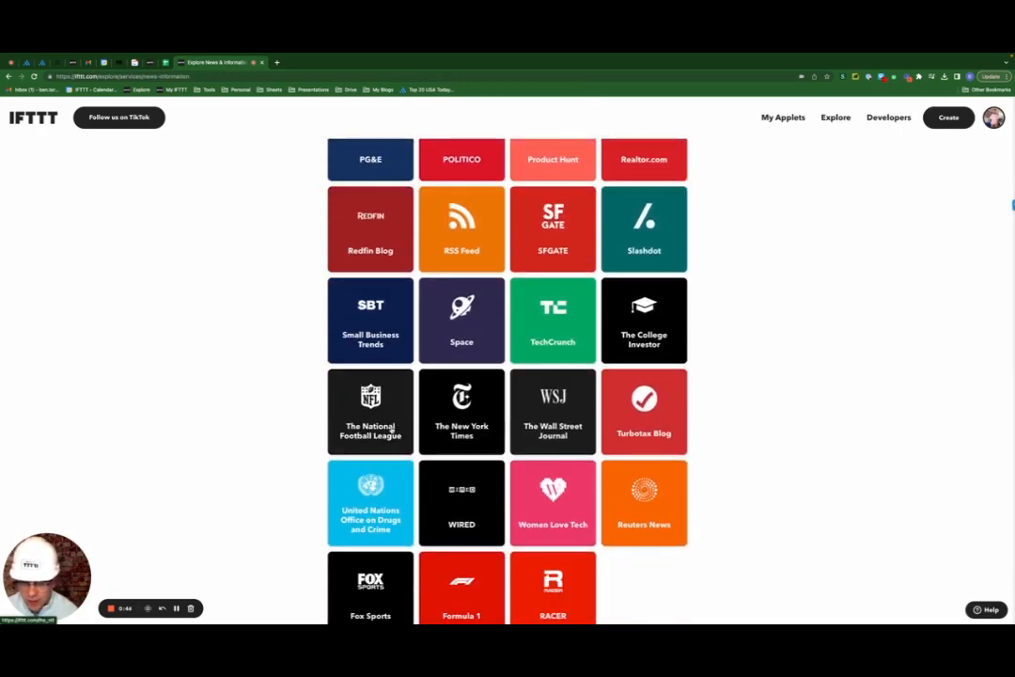
Pick The National Football League service's New 'San Francisco 49ers' post from USA Today trigger
left_click(370, 410)
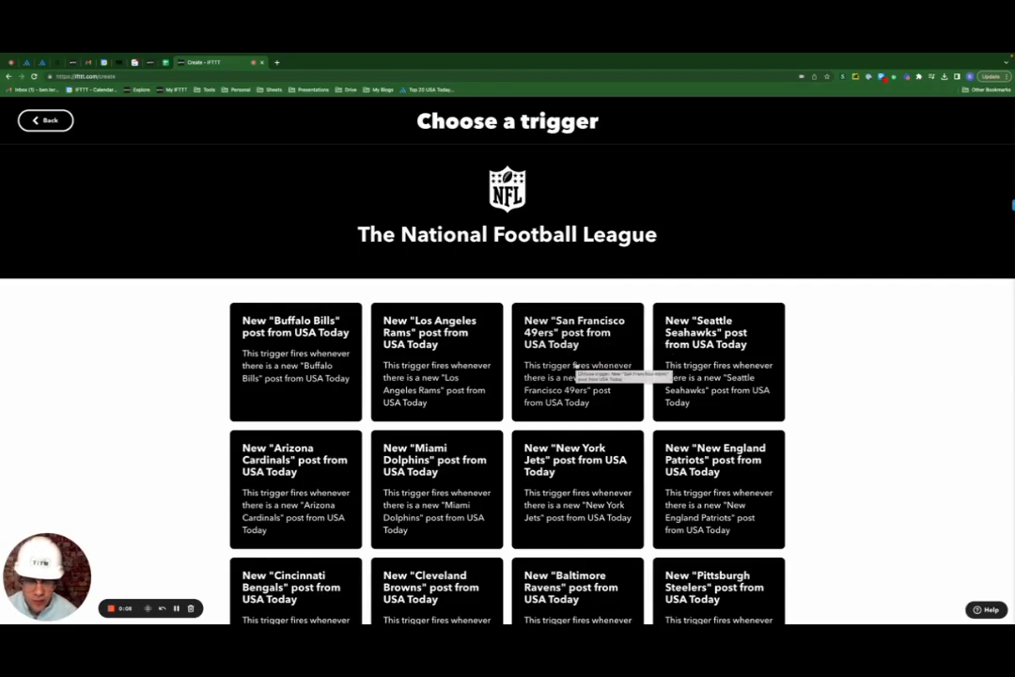
left_click(578, 360)
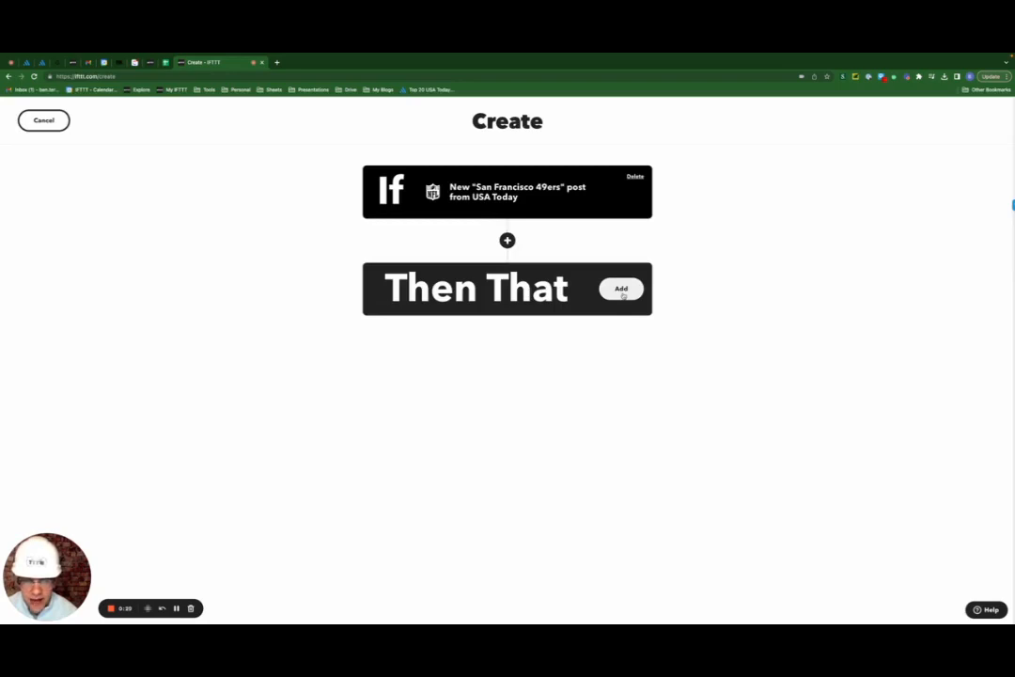
Create an Instapaper Save item action with the EntryContent ingredient as its description
left_click(620, 289)
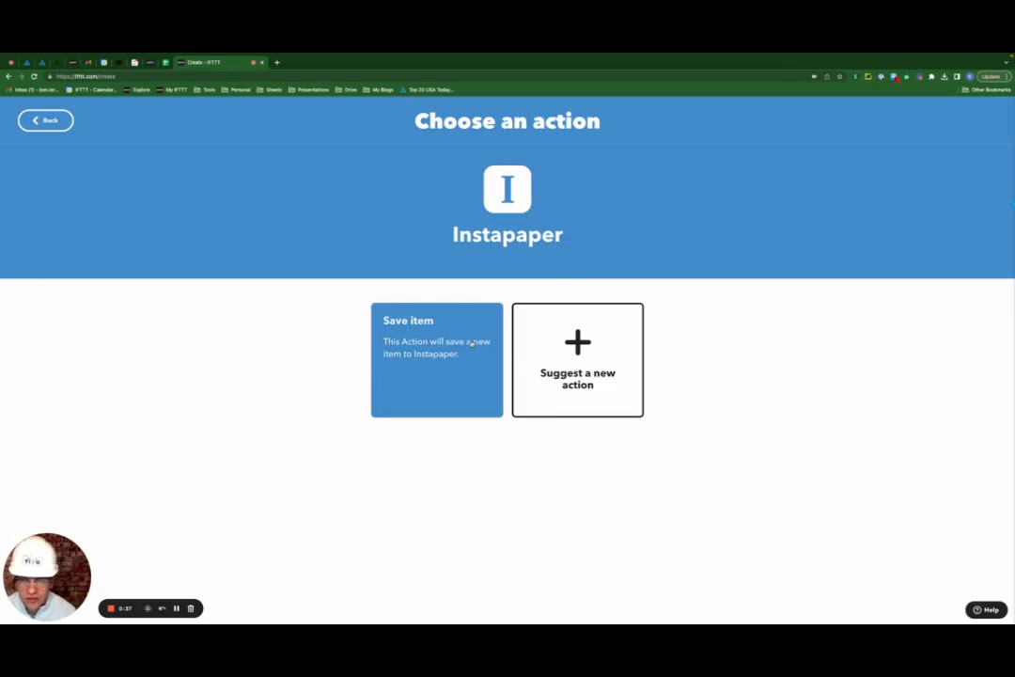
left_click(436, 361)
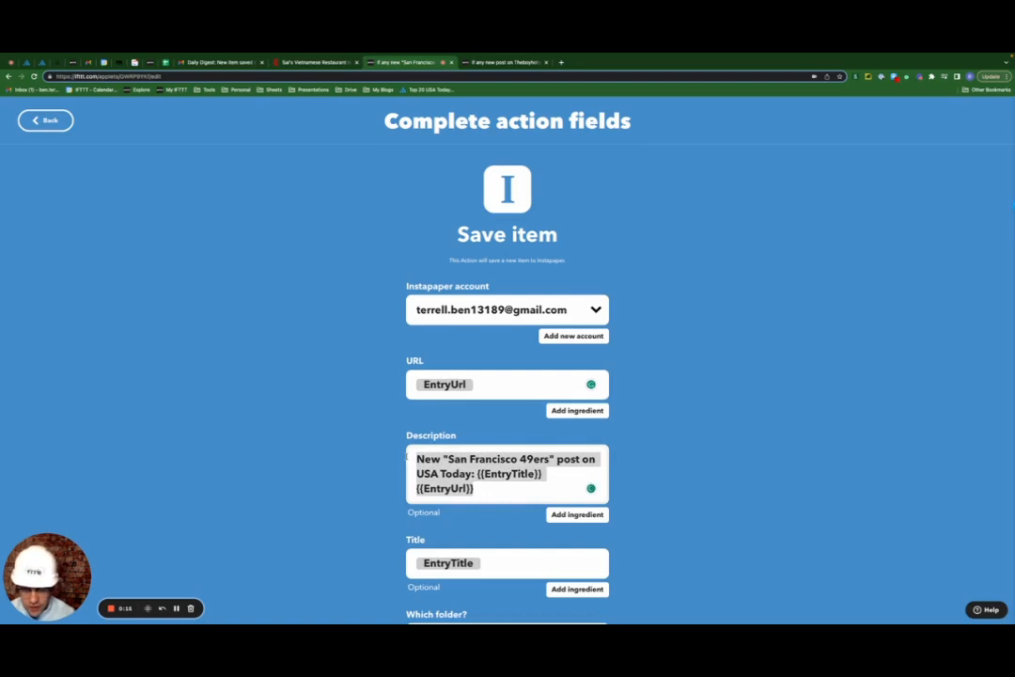
left_click(576, 484)
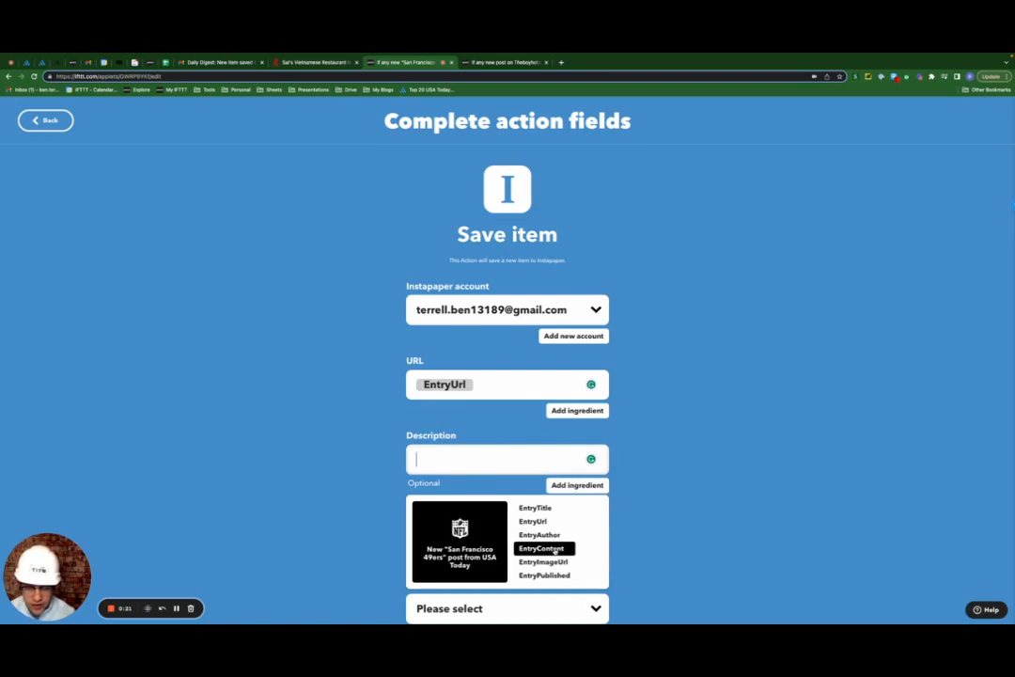
left_click(544, 548)
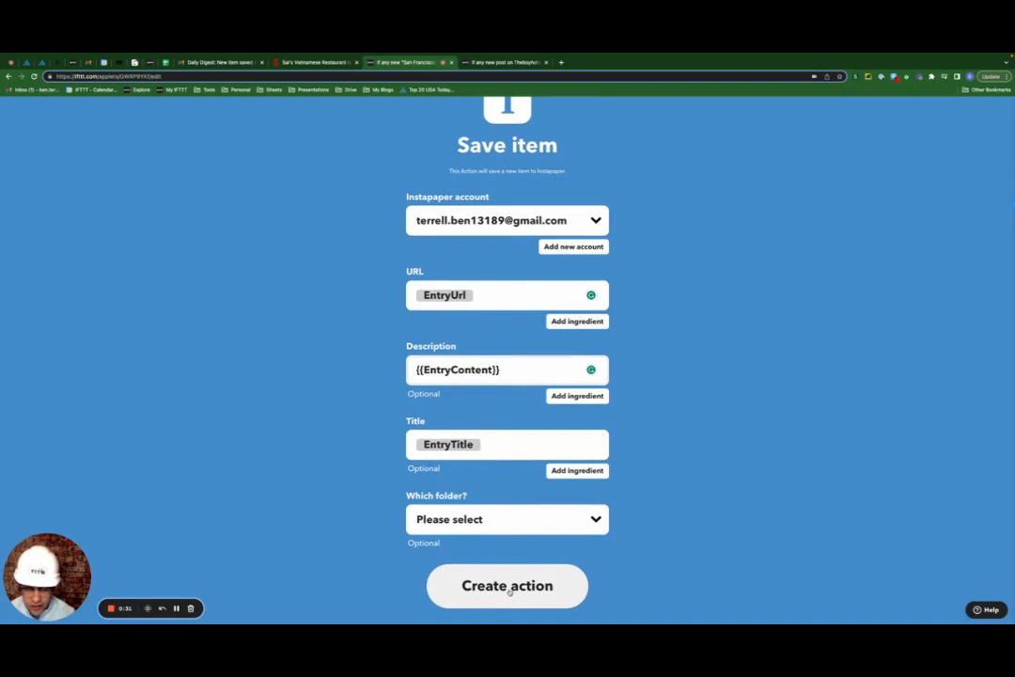
left_click(507, 585)
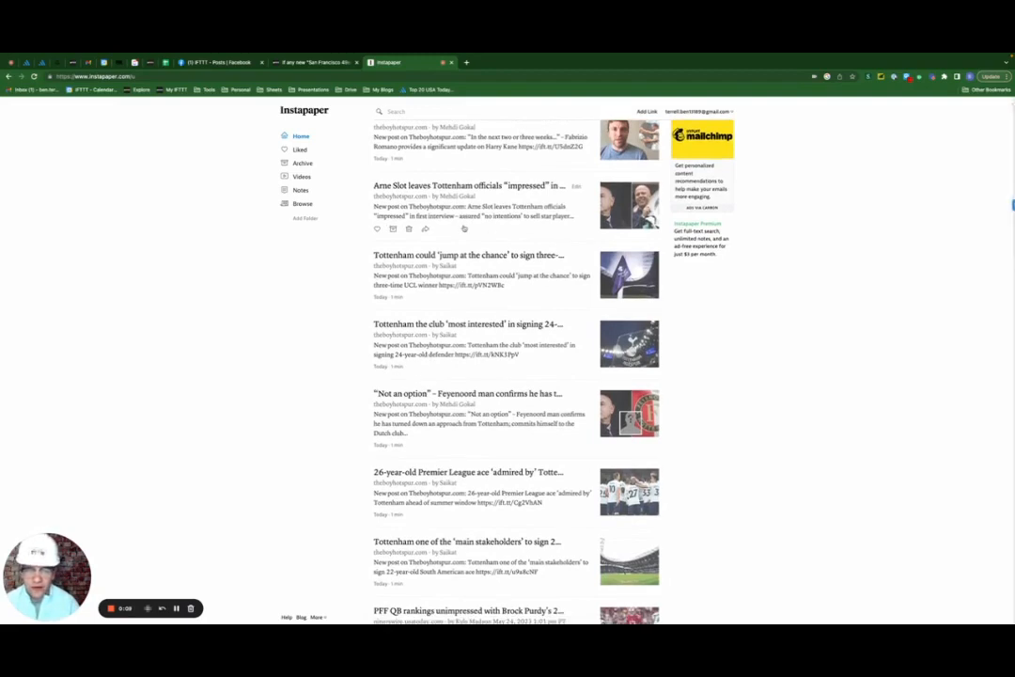
scroll("down", 3)
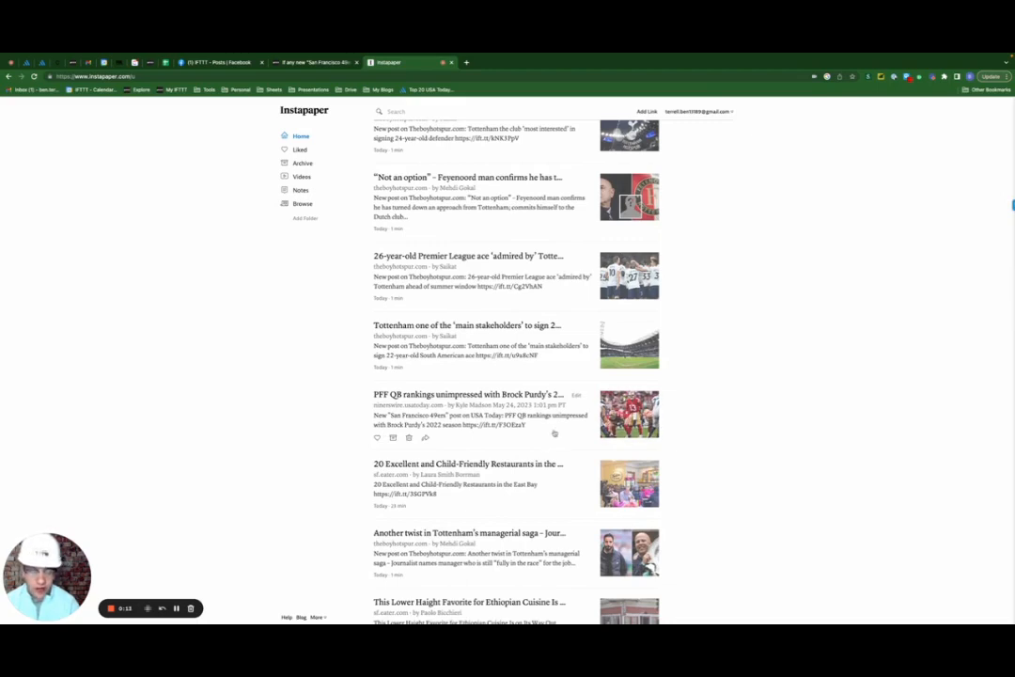
scroll("up", 3)
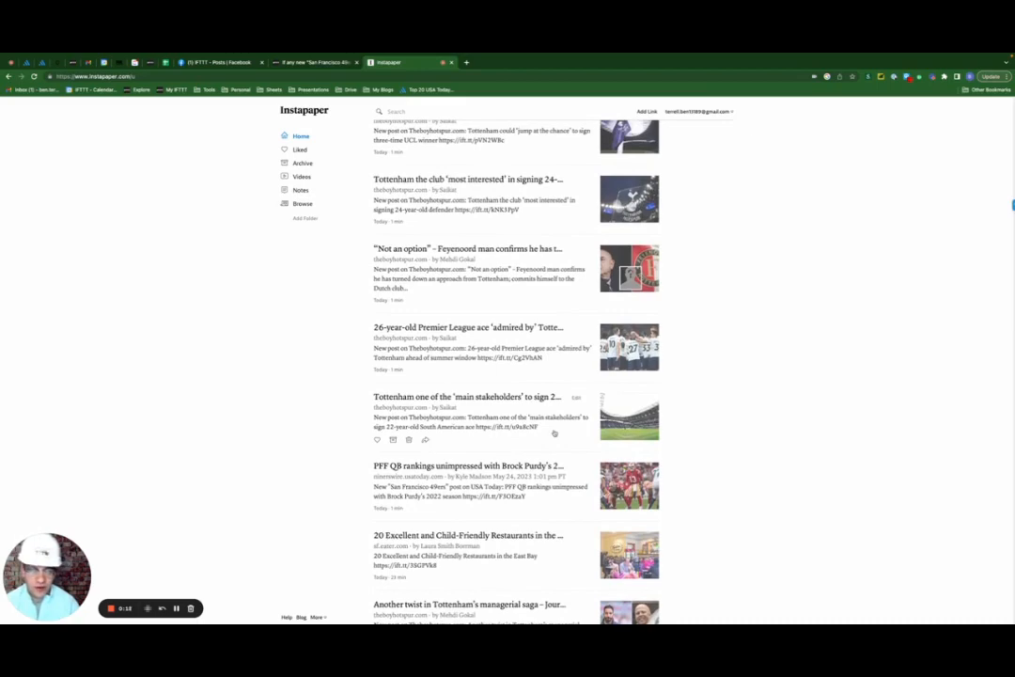
mouse_move(314, 392)
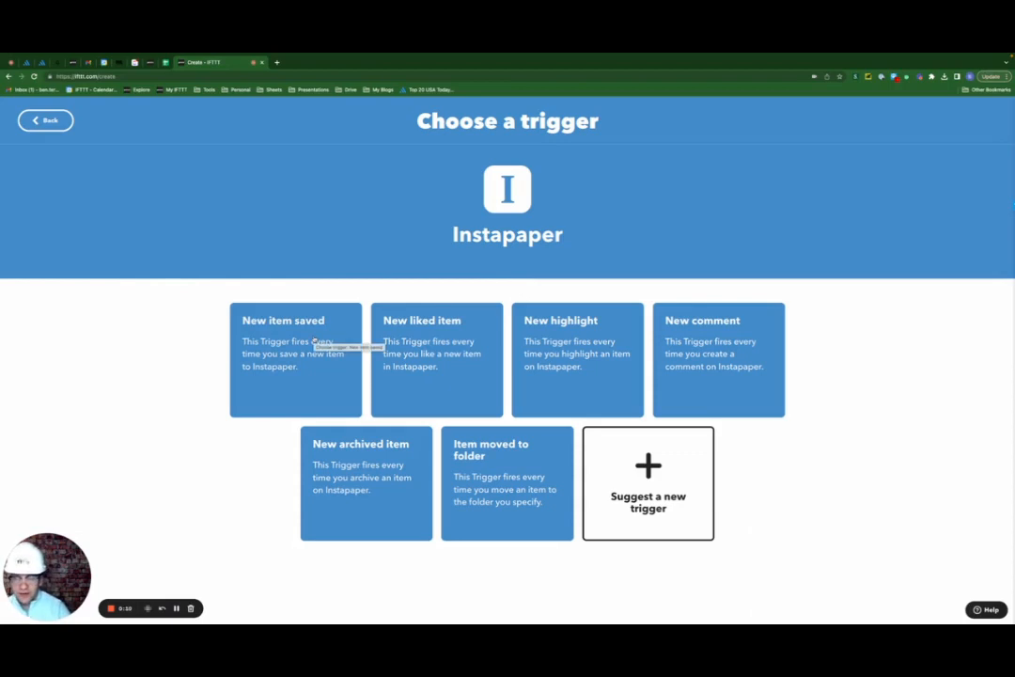
Create the Instapaper New item saved trigger and insert a query step before the action
left_click(295, 359)
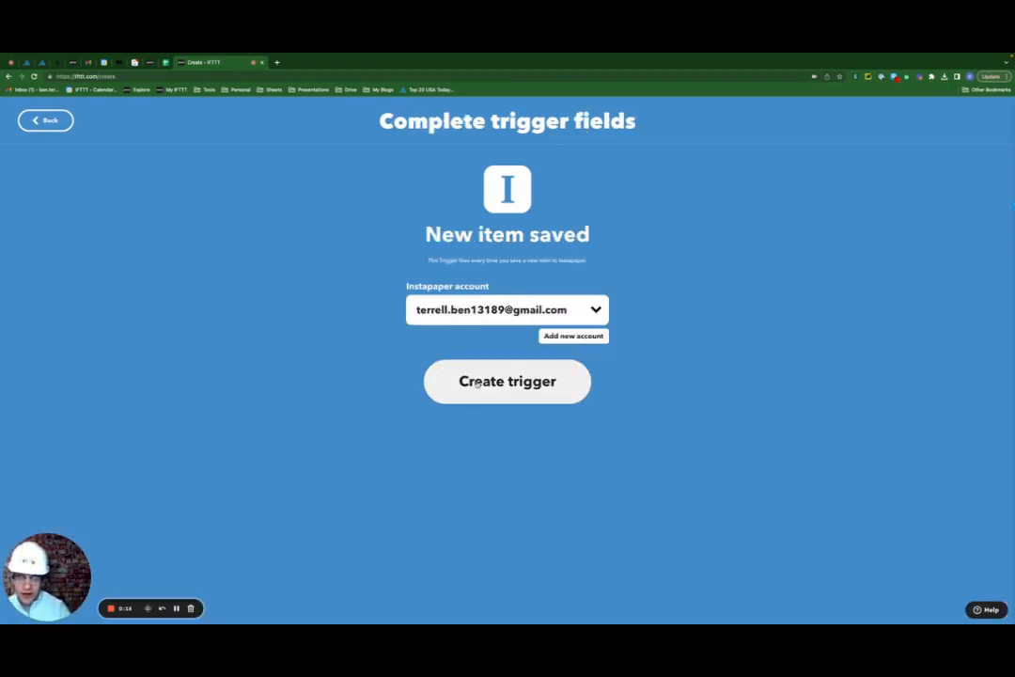
left_click(506, 381)
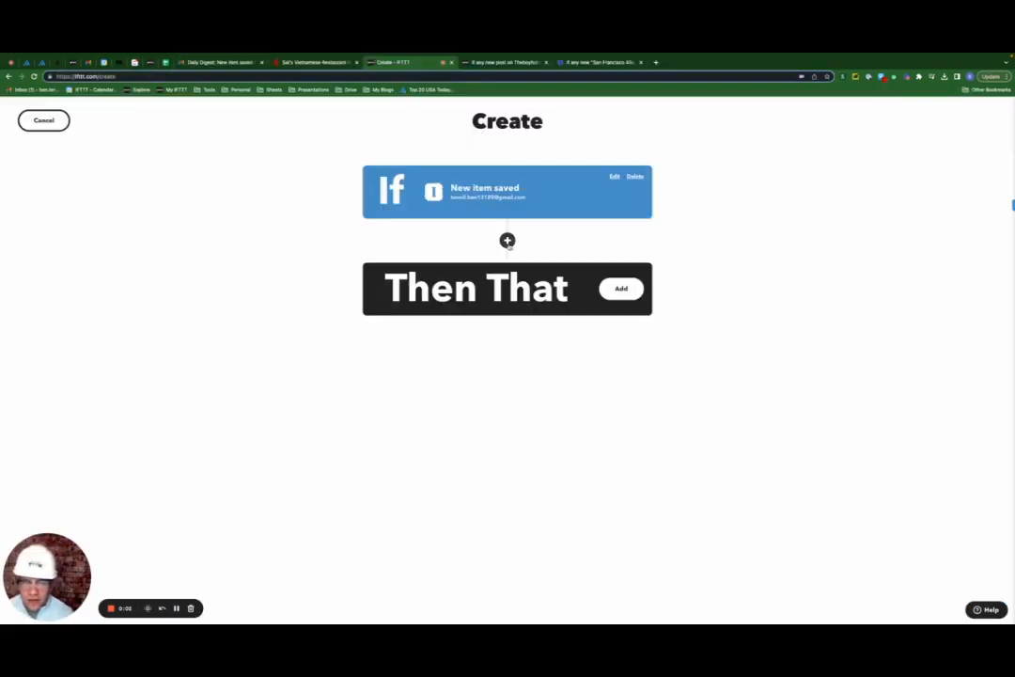
left_click(508, 241)
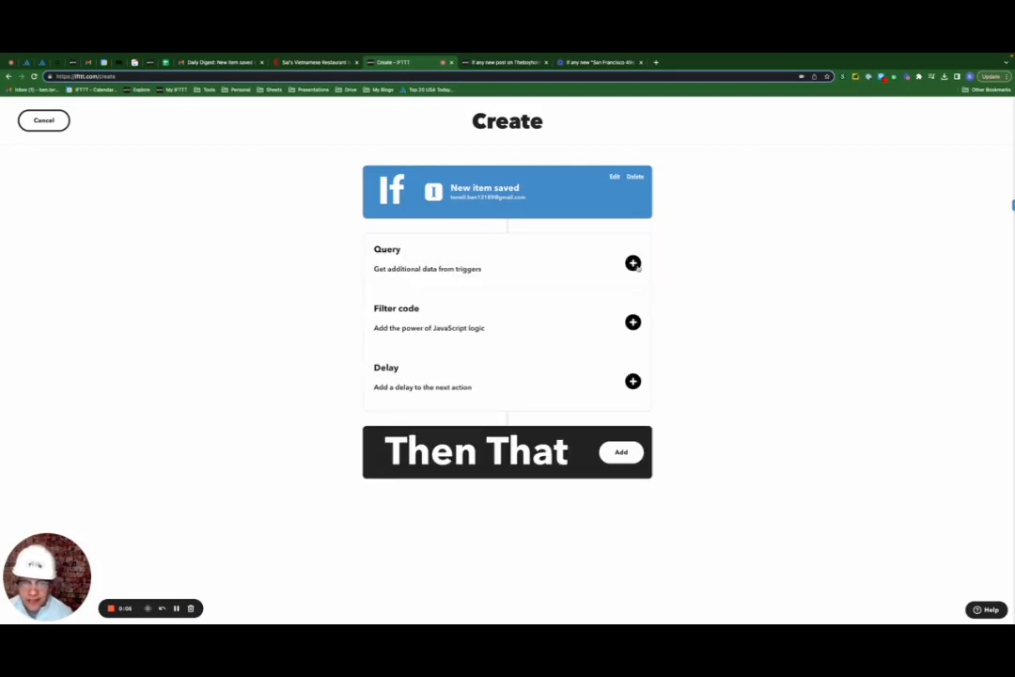
left_click(620, 452)
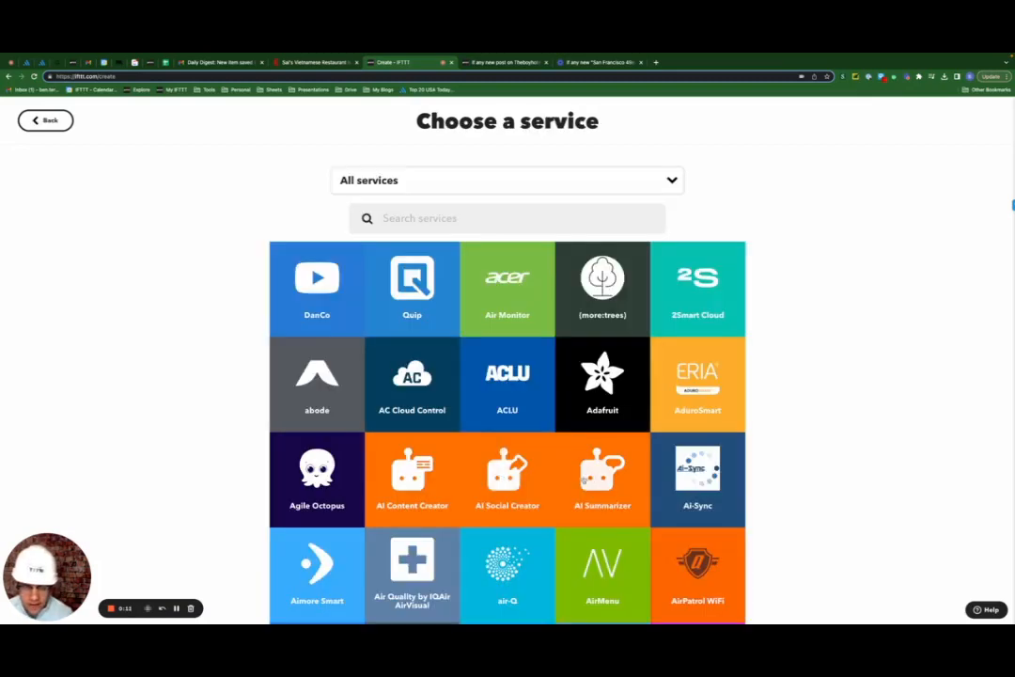
Create an AI Summarizer Summarize query whose content is the saved item's Description
left_click(602, 479)
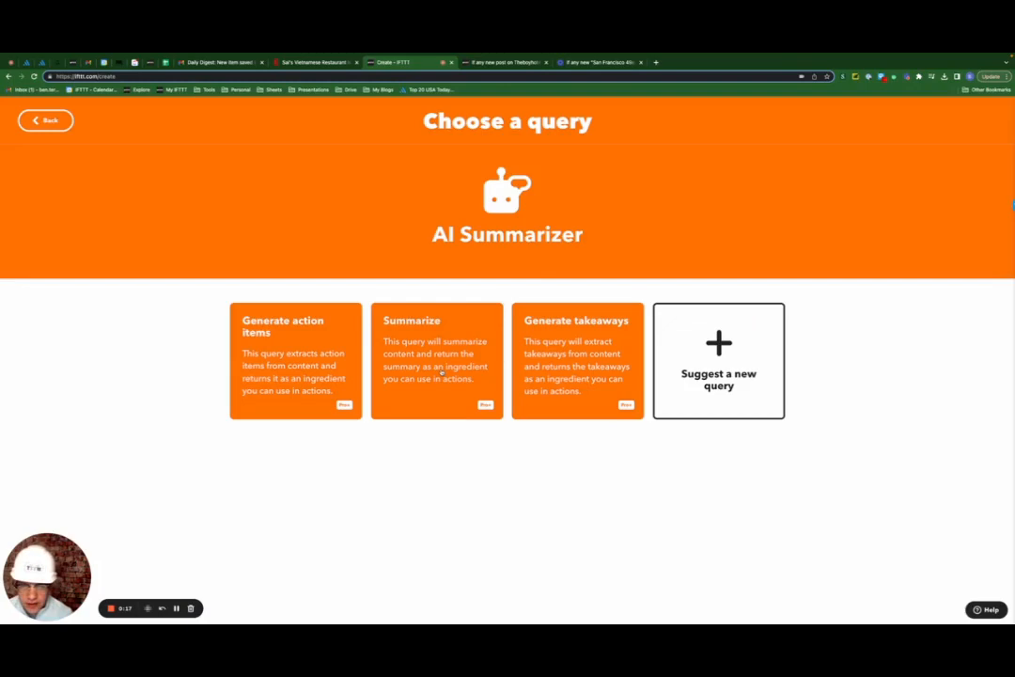
left_click(438, 360)
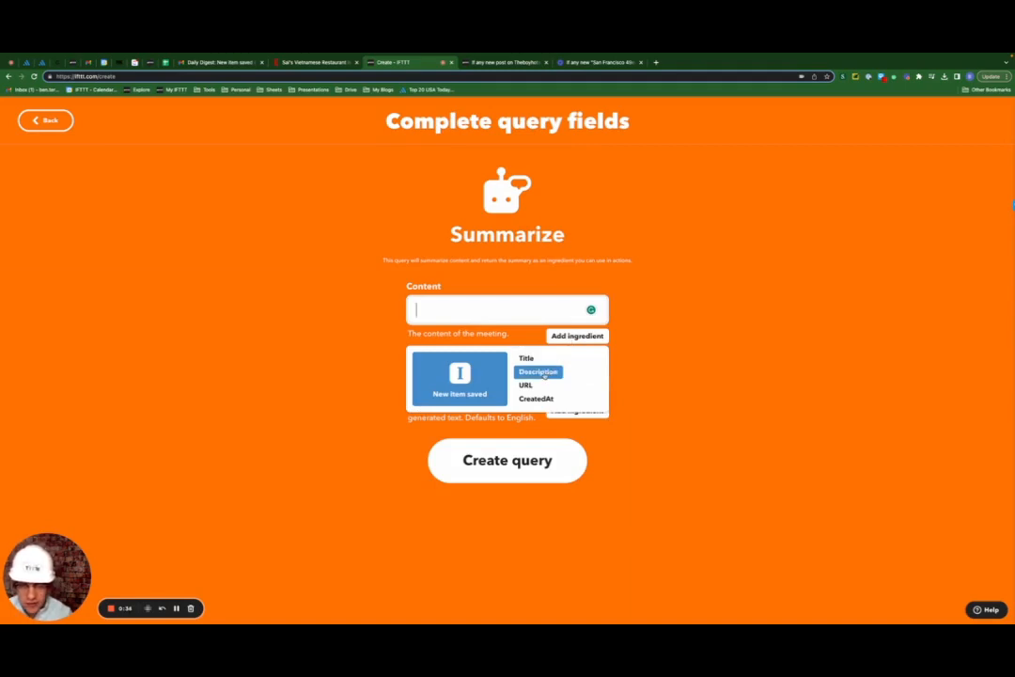
left_click(538, 371)
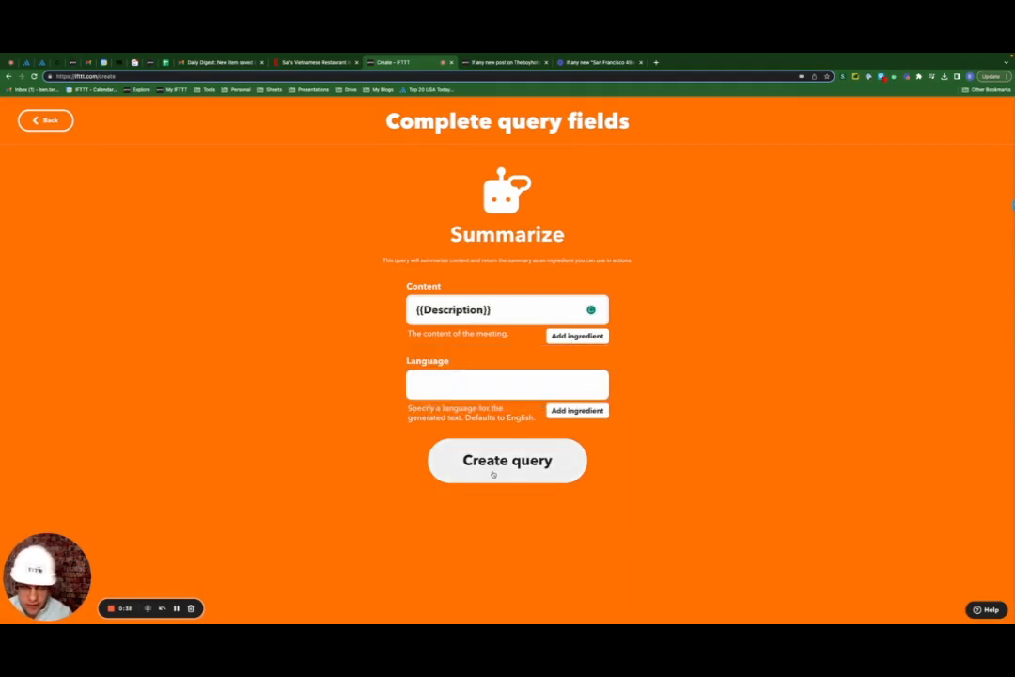
left_click(453, 309)
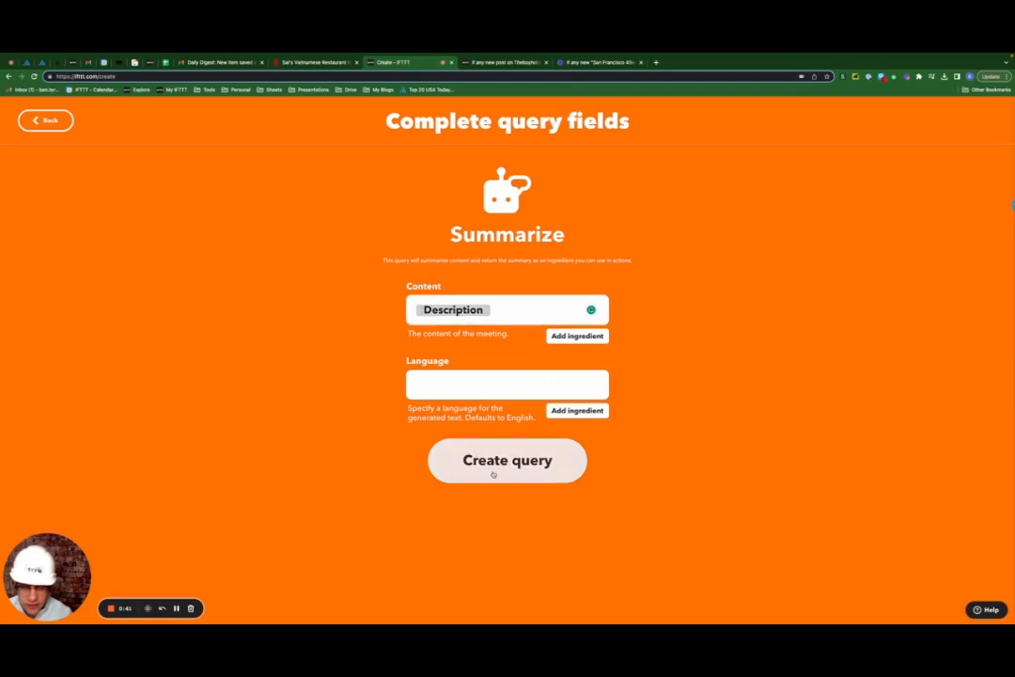
left_click(506, 460)
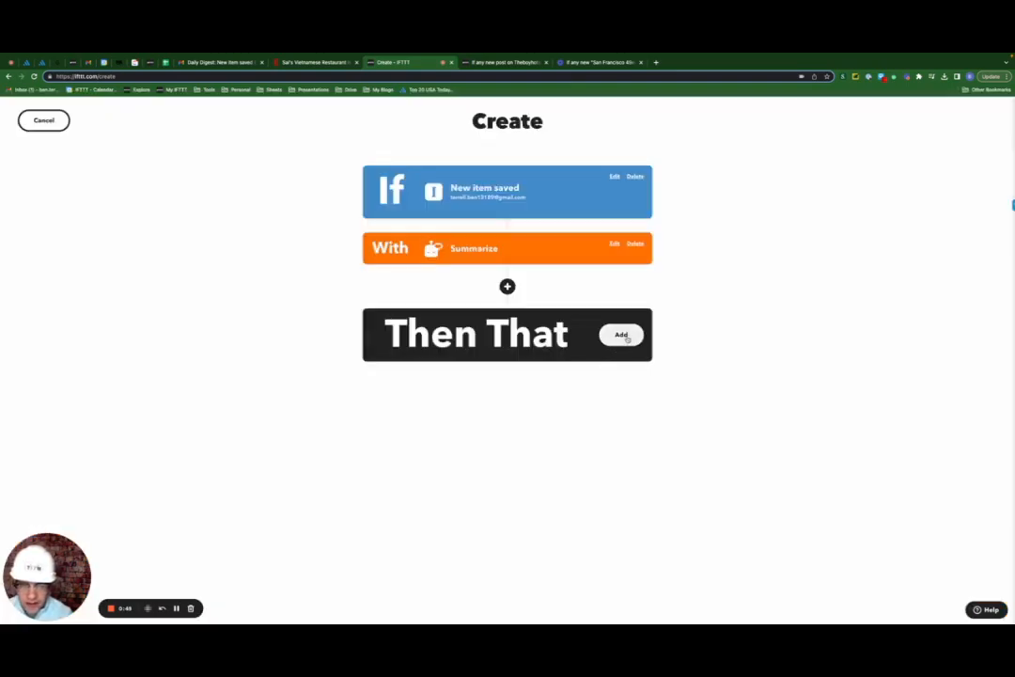
Choose the Email Digest service's Add to daily email digest action
left_click(621, 335)
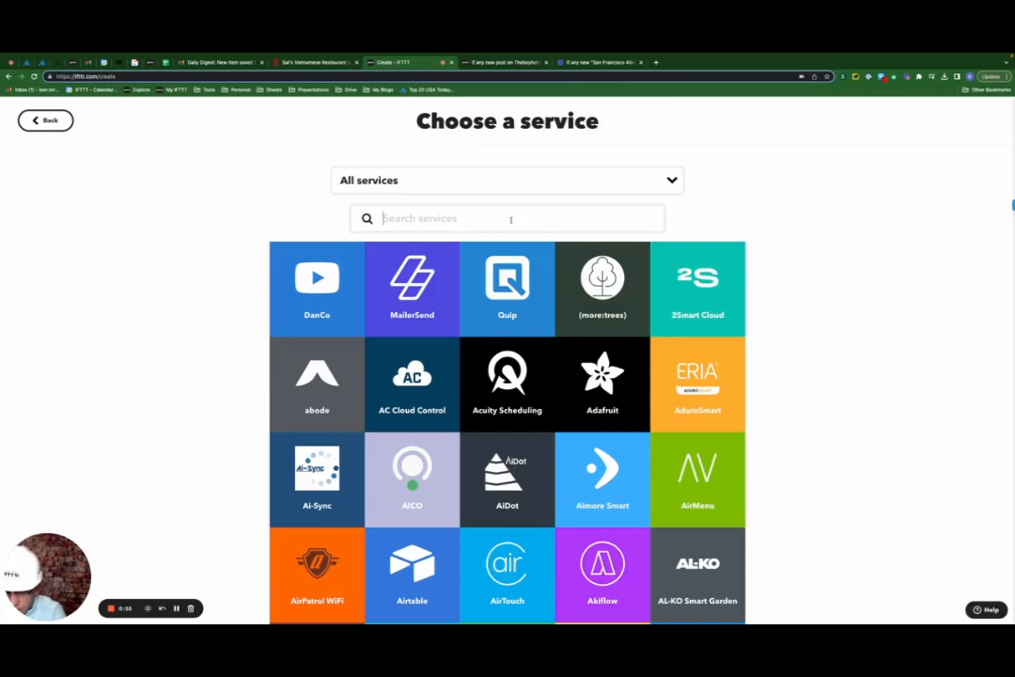
type("email")
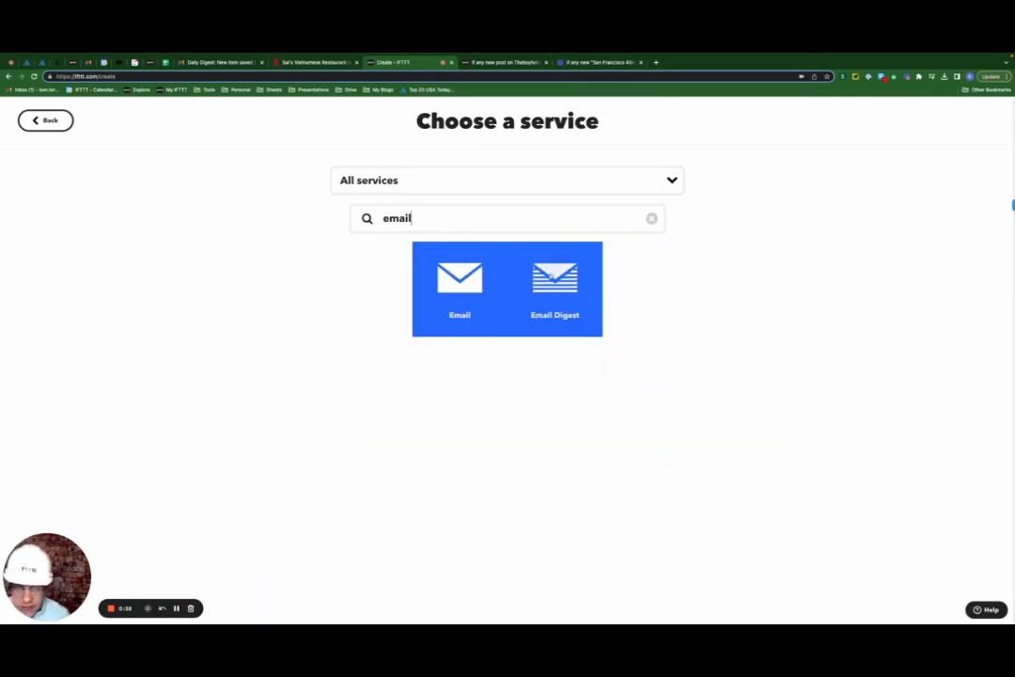
left_click(555, 288)
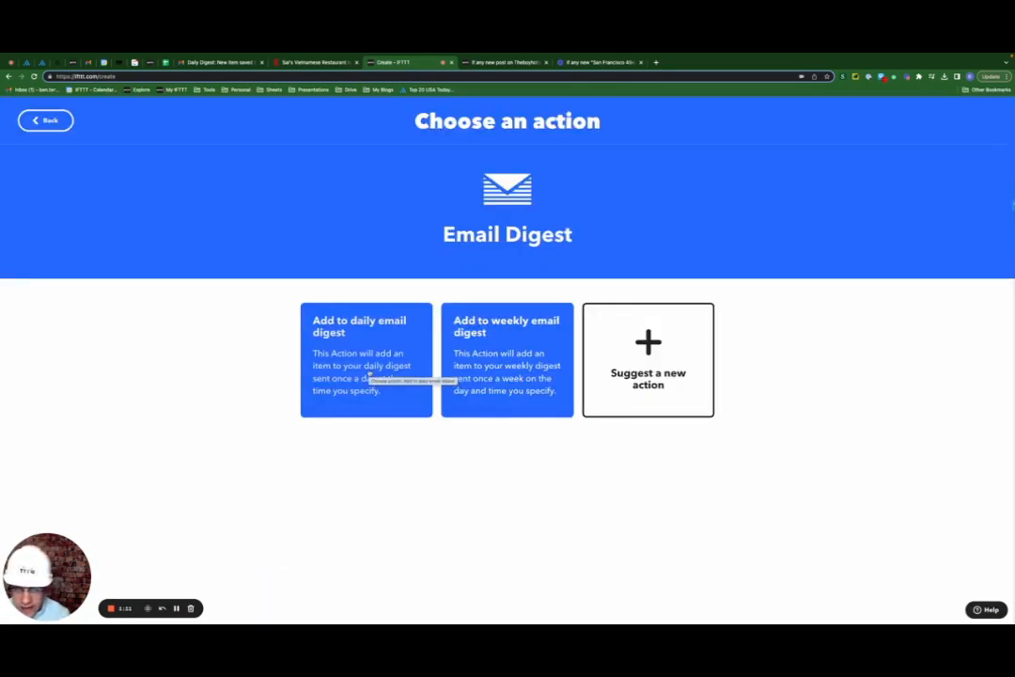
left_click(367, 359)
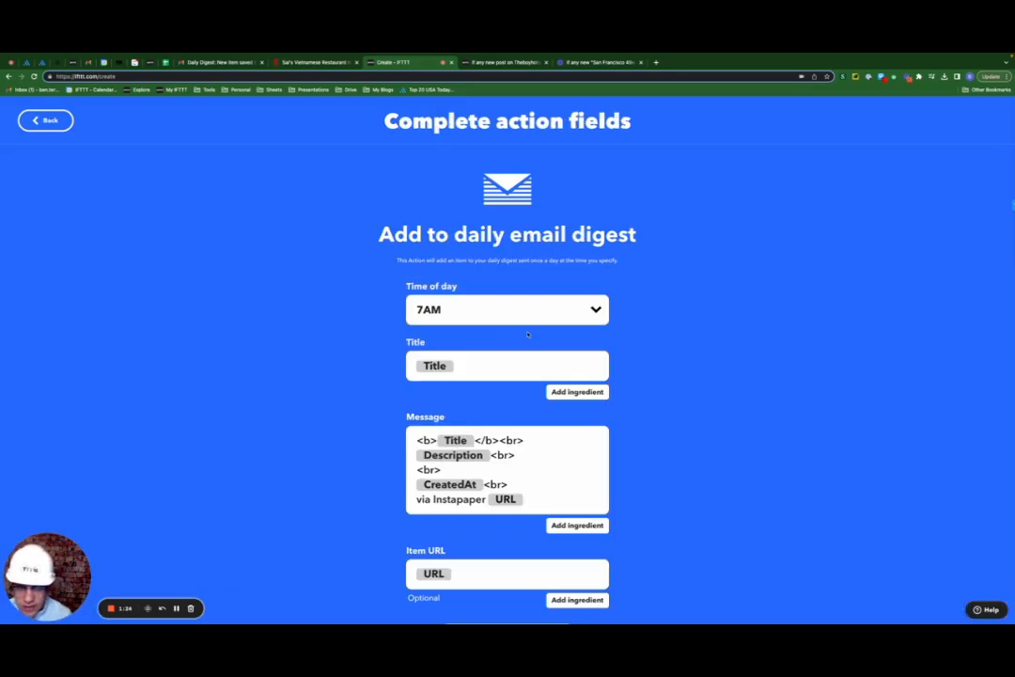
Set the message to the AI Summary, save the action, and title the applet 'Instapaper to Digest'
scroll("down", 3)
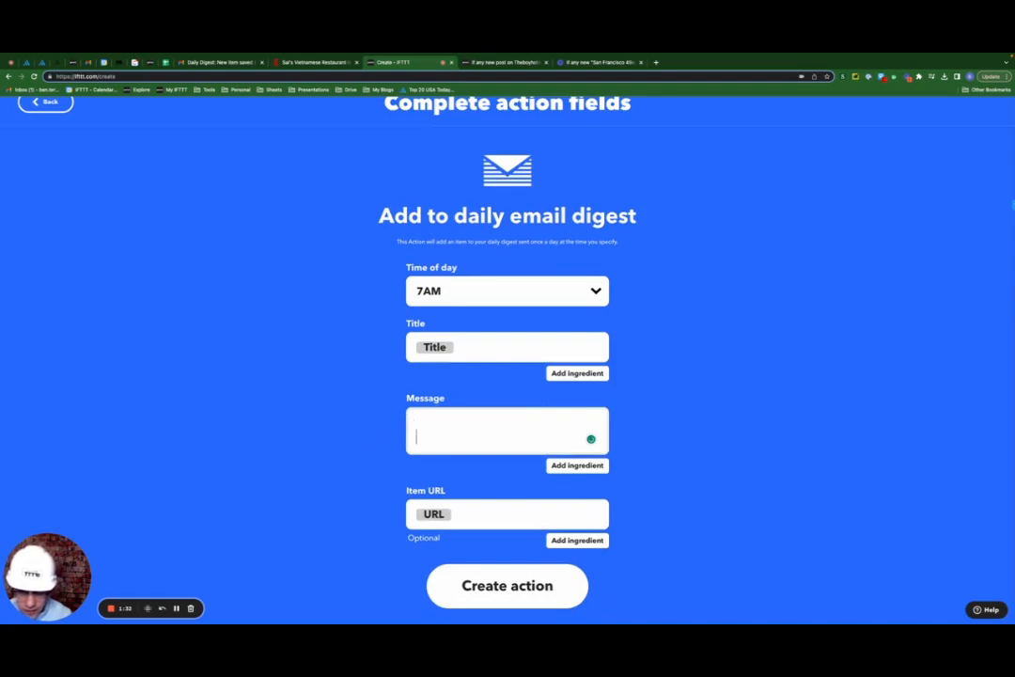
left_click(577, 466)
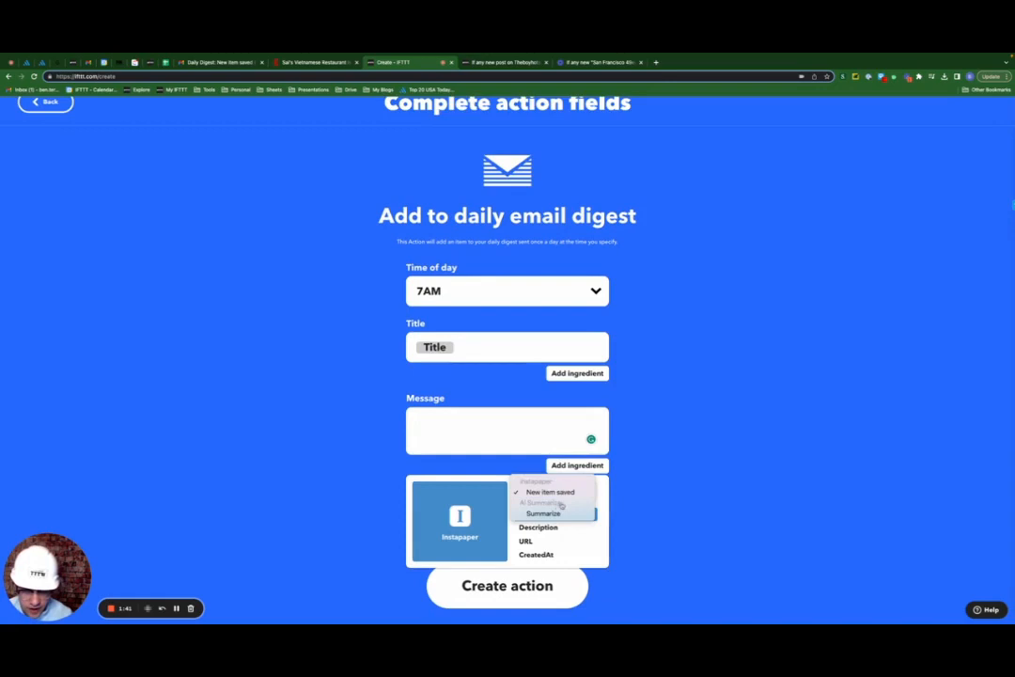
left_click(543, 513)
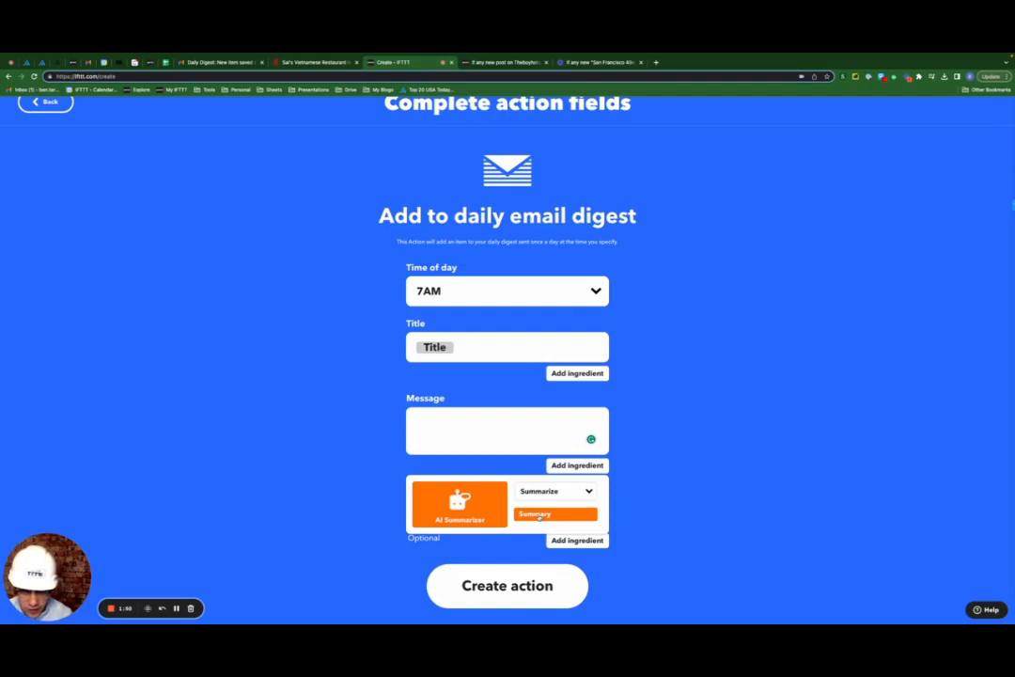
left_click(556, 513)
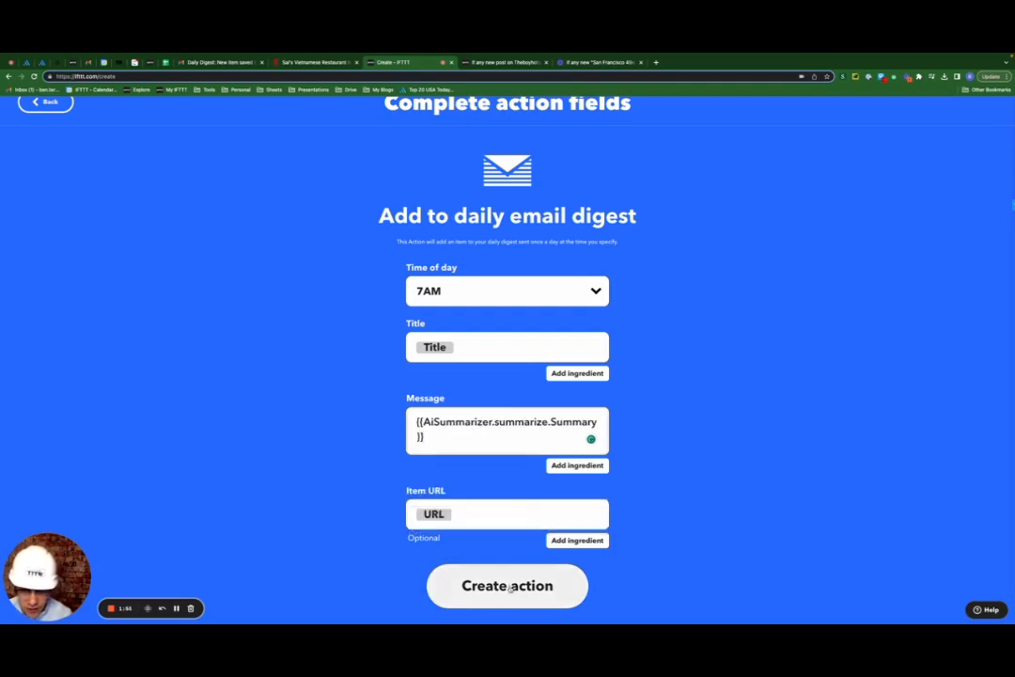
left_click(506, 585)
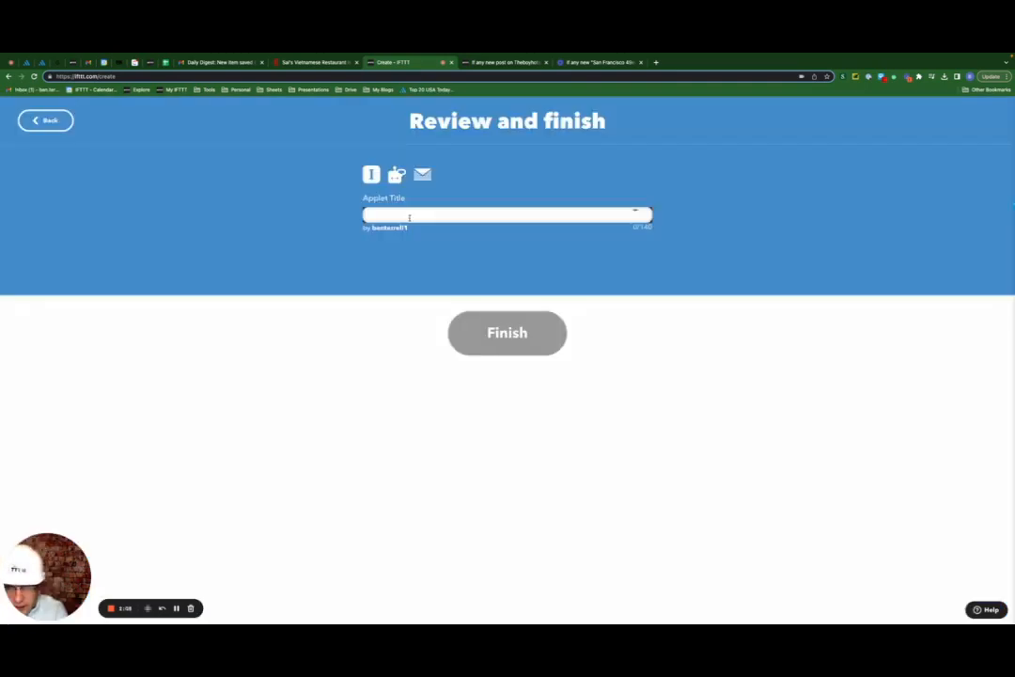
type("Instapae")
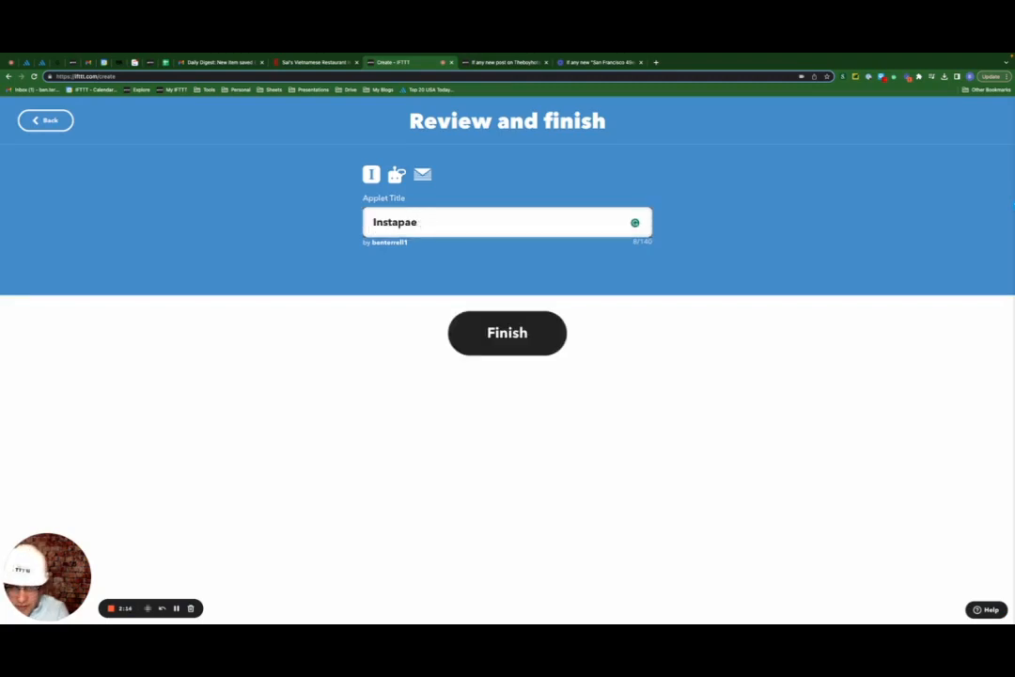
type("Instapaper to Digest")
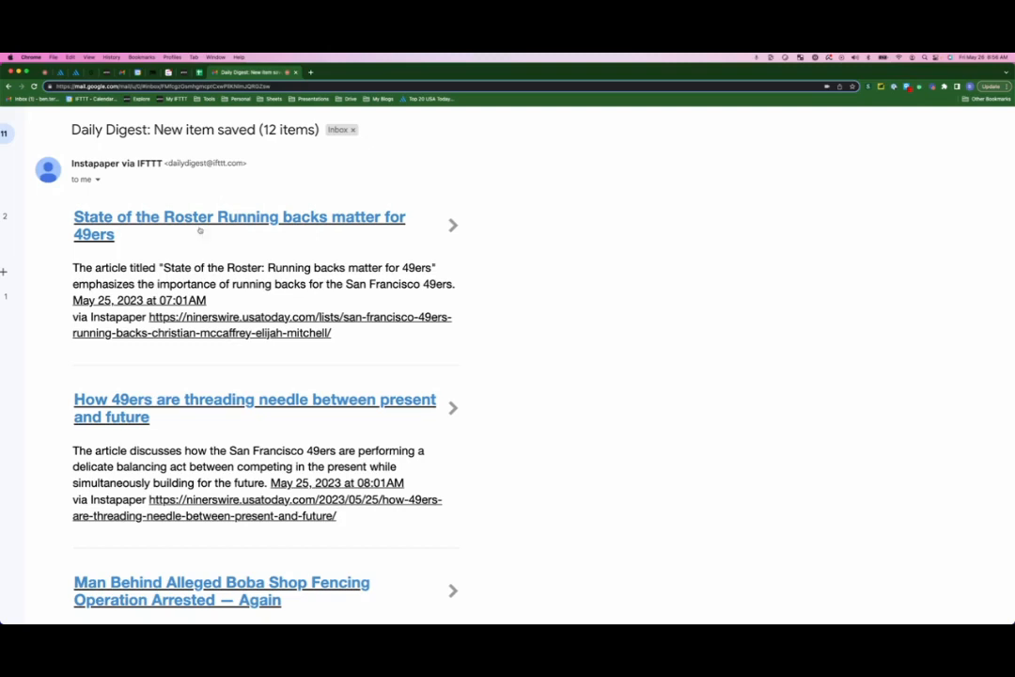
mouse_move(316, 219)
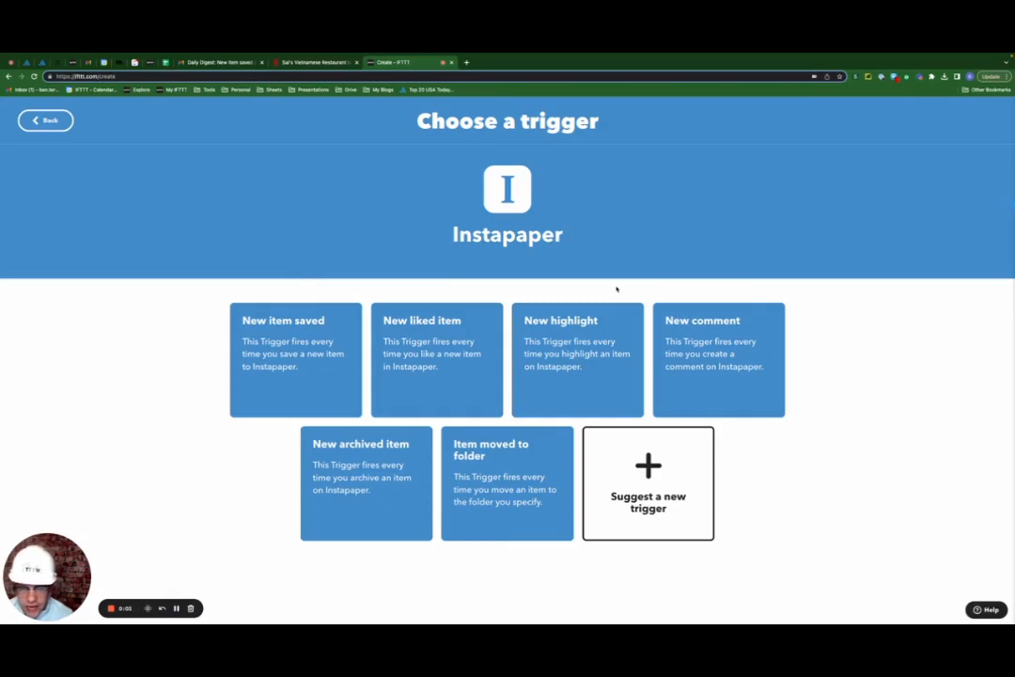
mouse_move(506, 460)
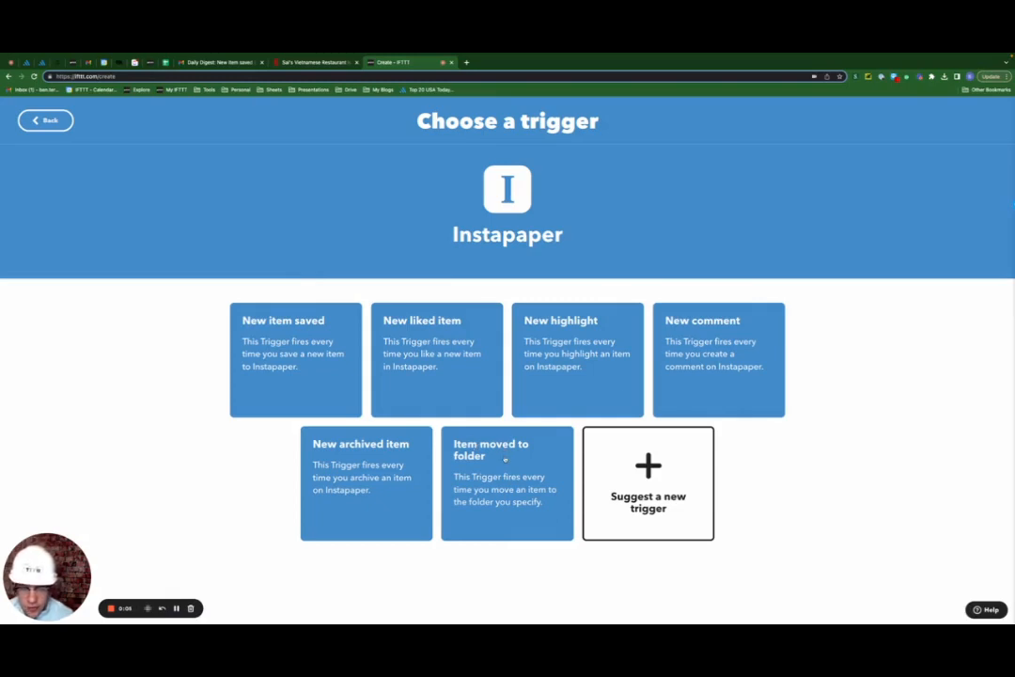
Use Instapaper's Item moved to folder trigger with the TWITTER folder
left_click(506, 482)
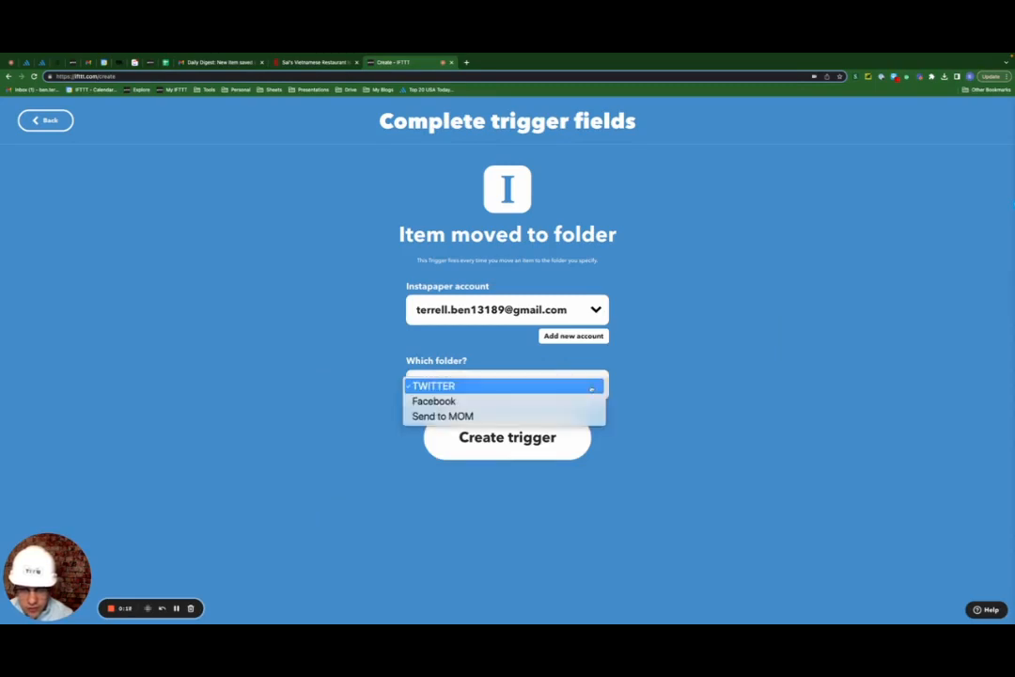
left_click(506, 436)
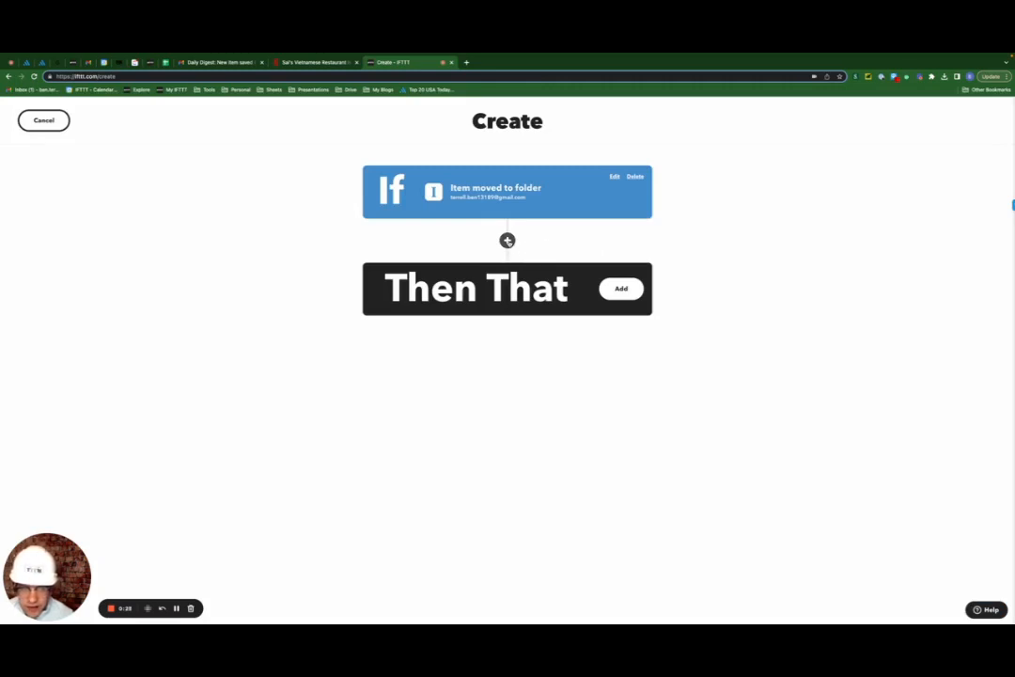
Add an AI Social Creator 'Generate a social media update for a blog post' query step
left_click(620, 288)
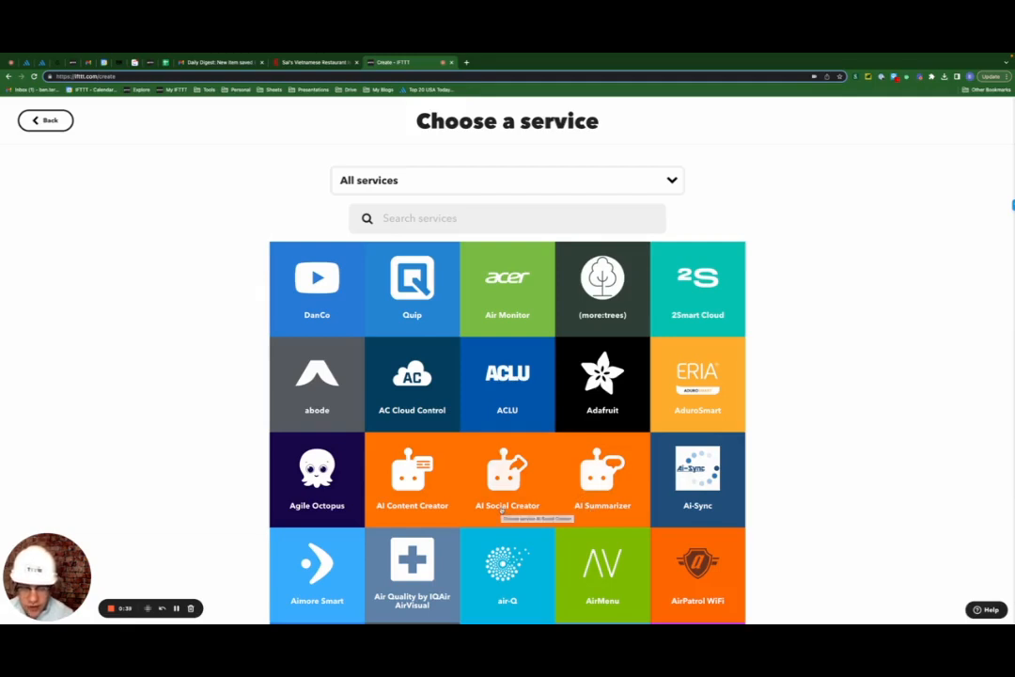
left_click(507, 480)
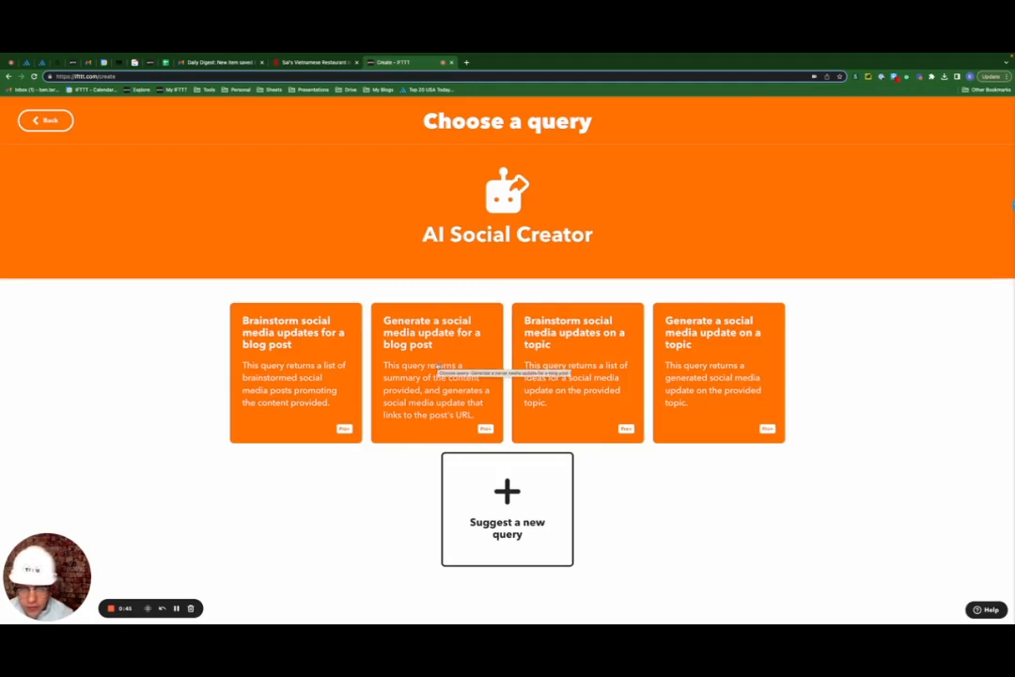
left_click(436, 376)
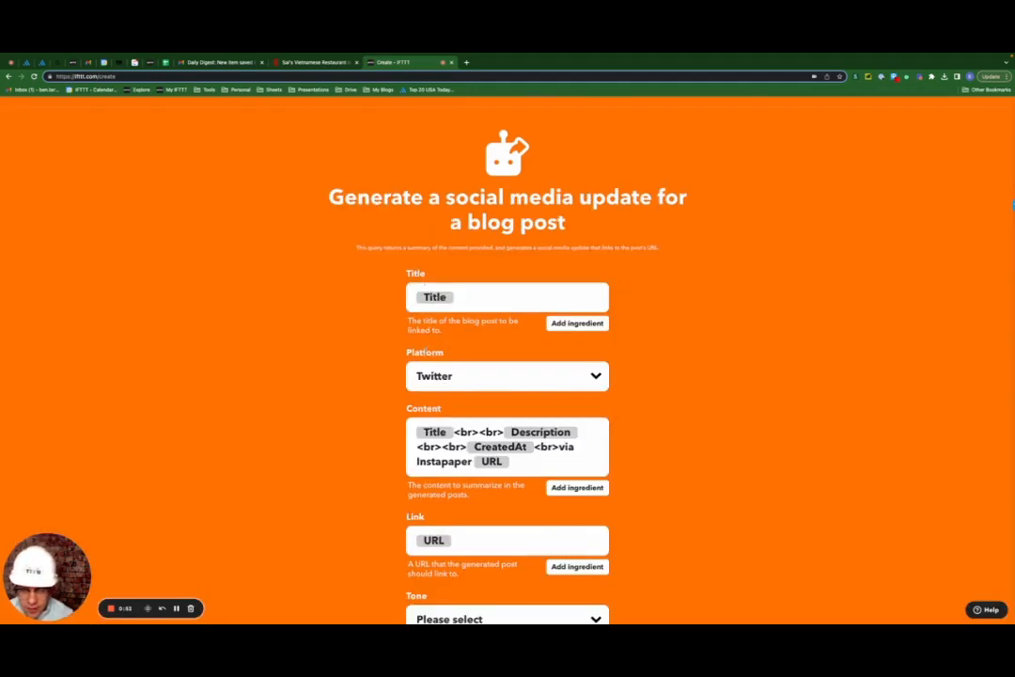
Set the query's Content to the item's Description and its tone to Casual, then create it
left_click(508, 447)
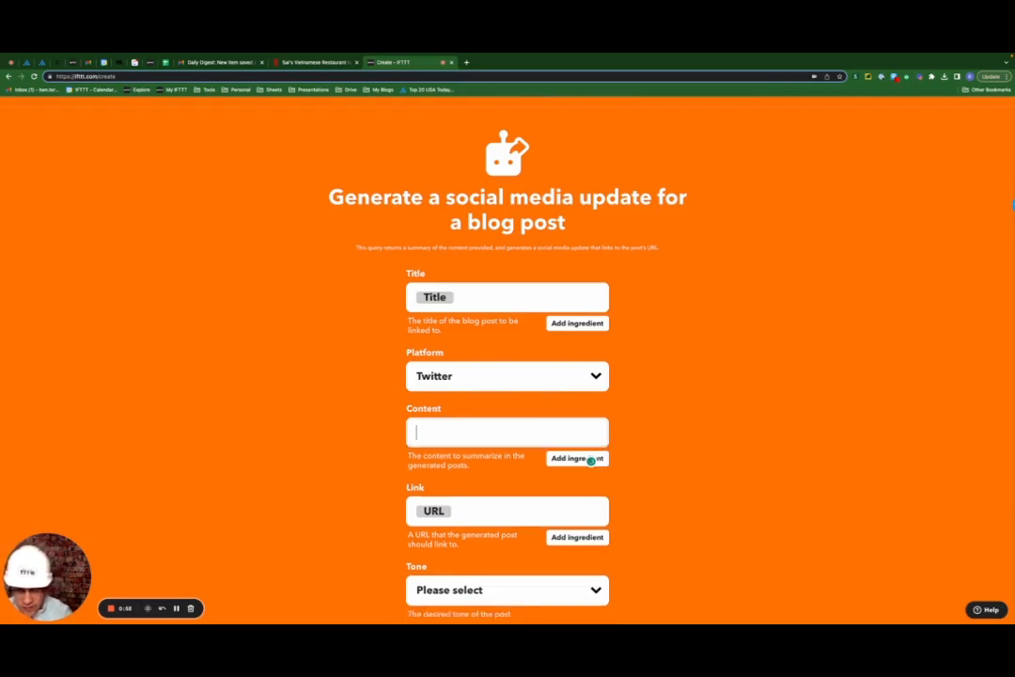
left_click(577, 458)
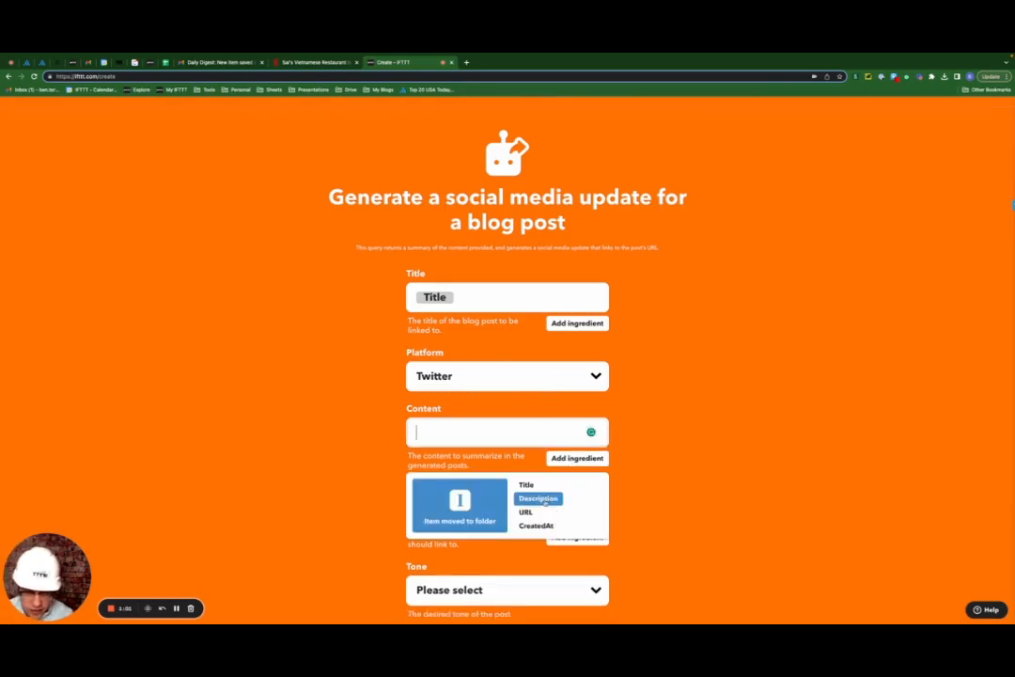
left_click(538, 498)
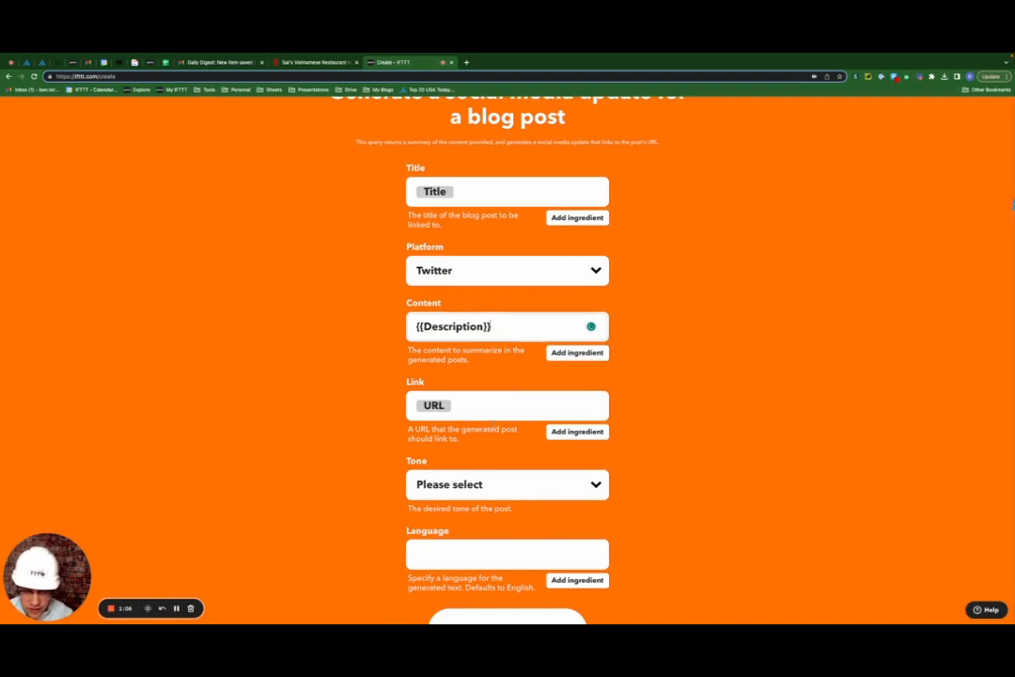
left_click(508, 484)
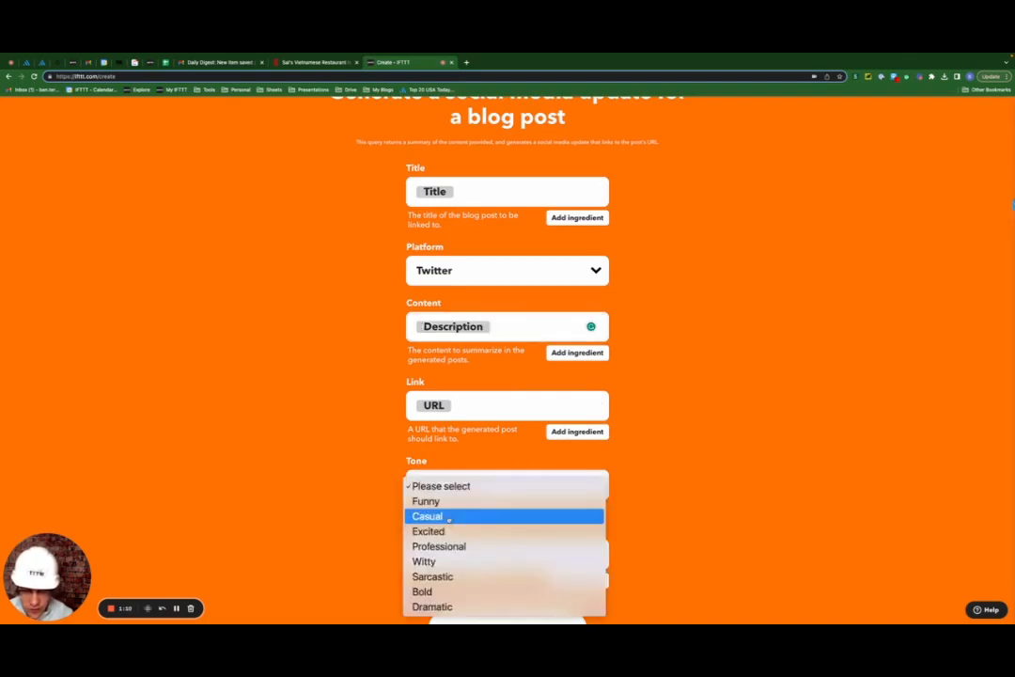
left_click(427, 517)
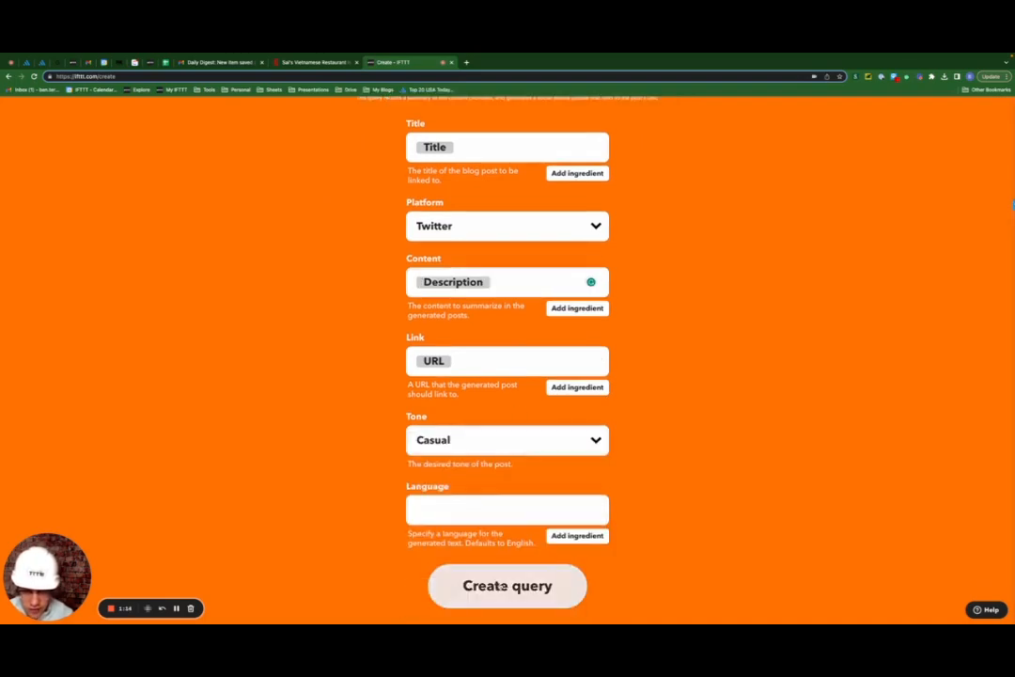
left_click(507, 585)
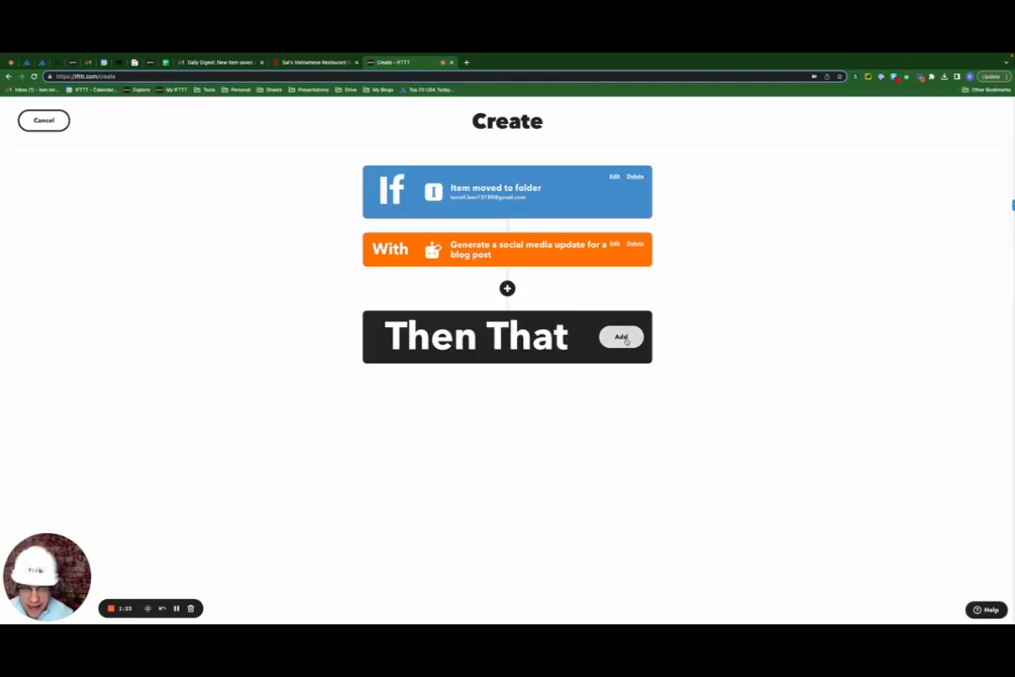
Add a Post a tweet action using the AI-generated Content, enter a title, and finish the applet
left_click(620, 336)
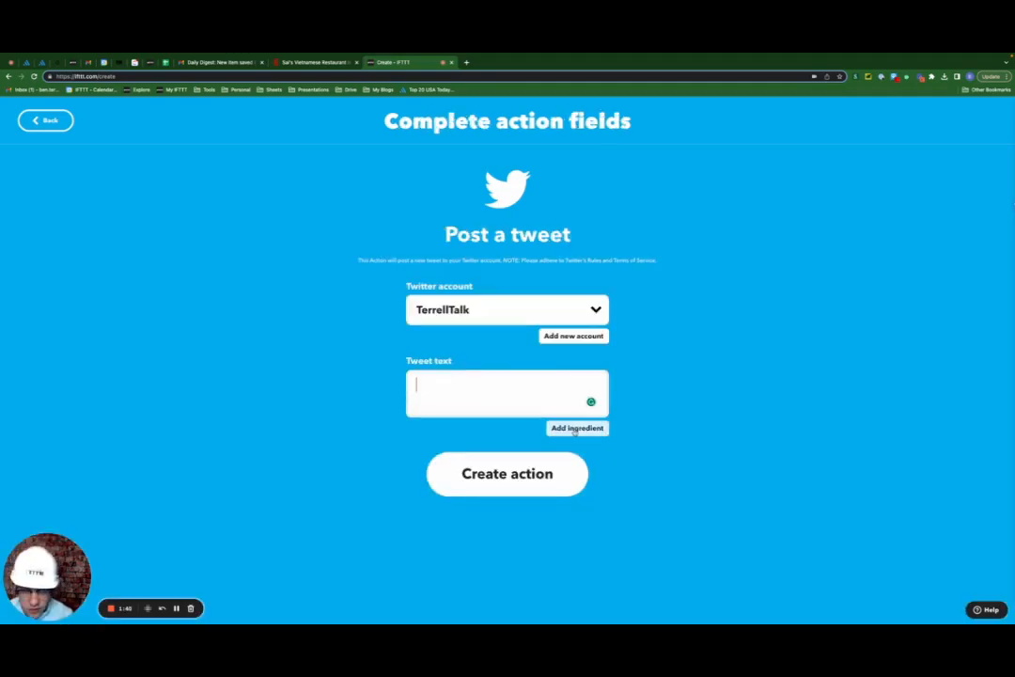
left_click(576, 428)
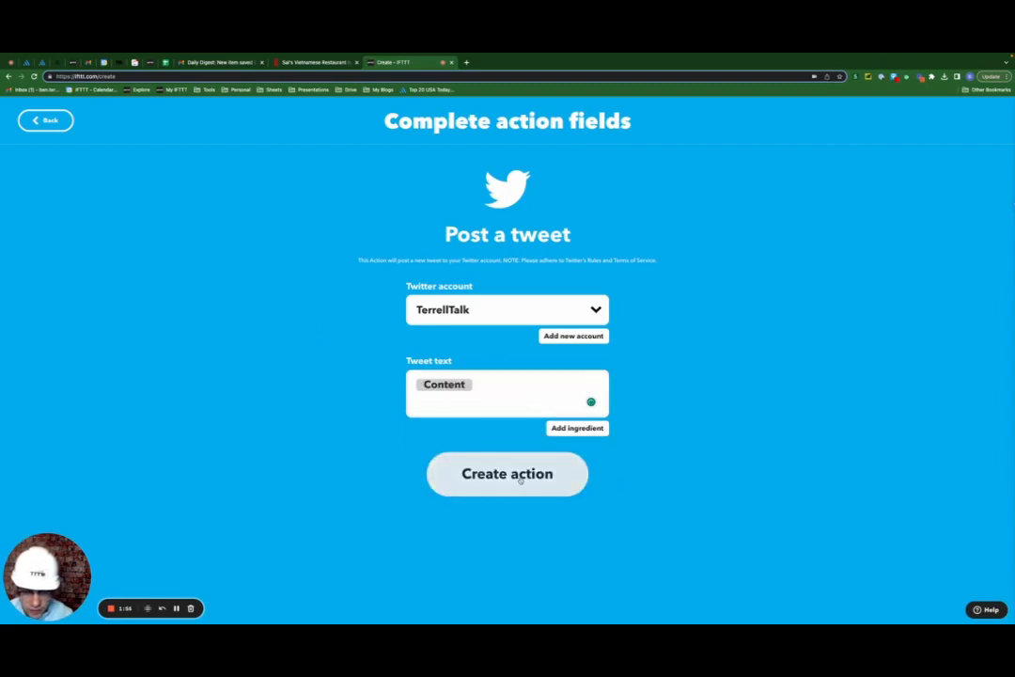
left_click(506, 473)
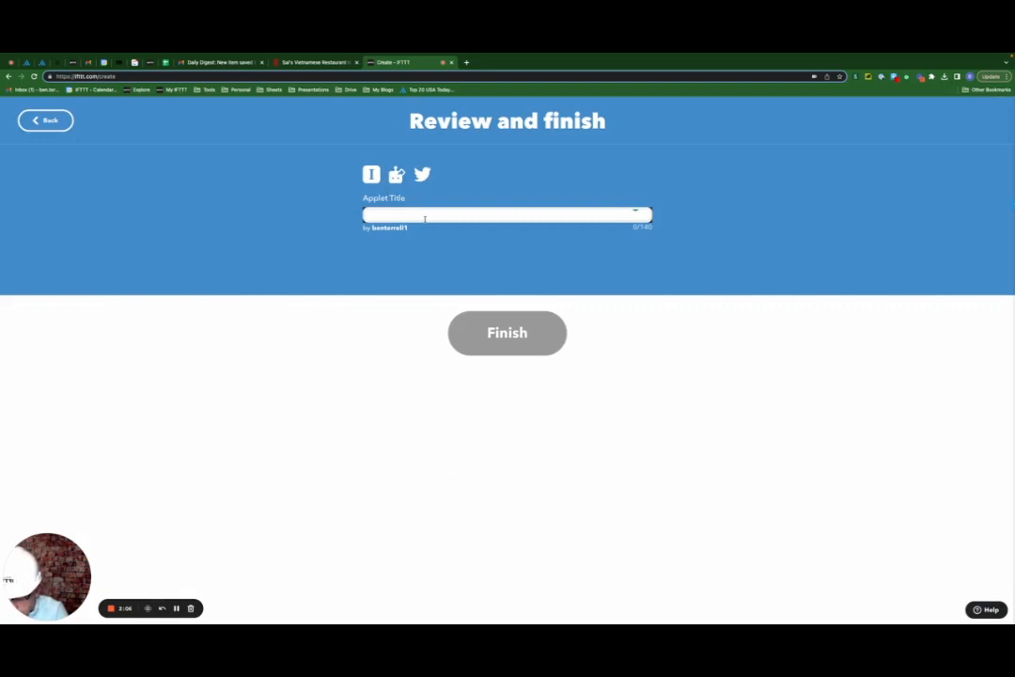
type("Instapaprt")
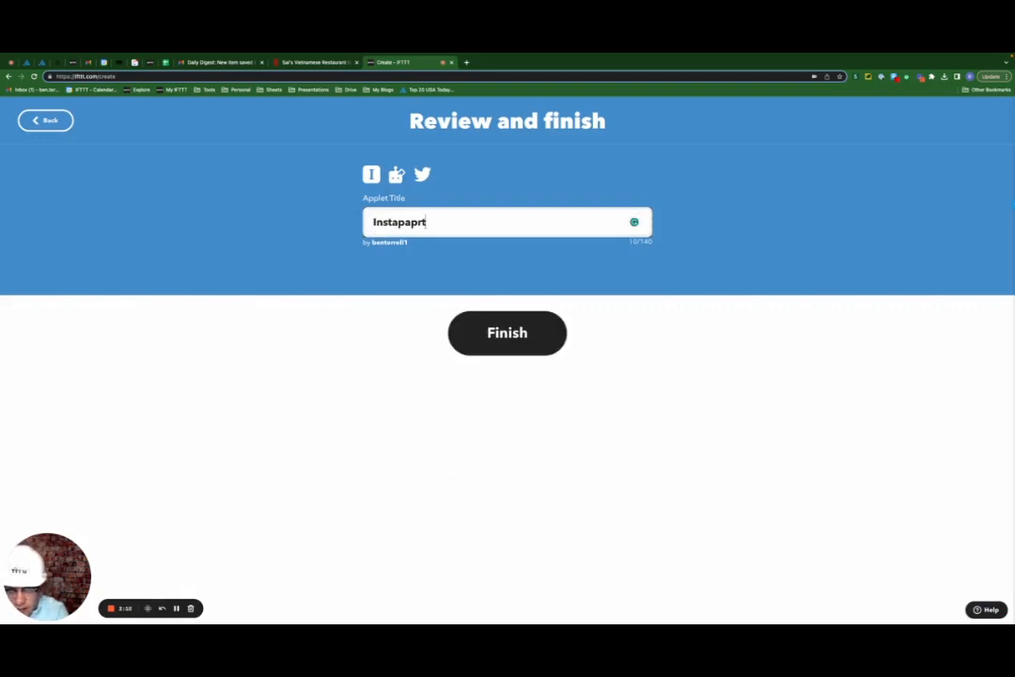
left_click(506, 332)
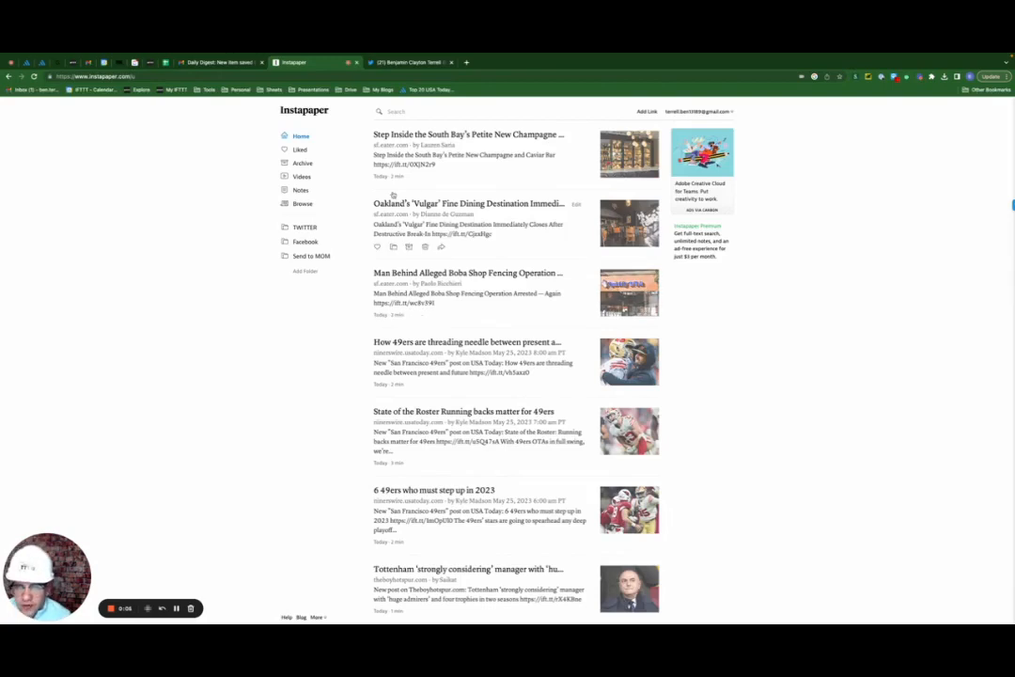
mouse_move(306, 271)
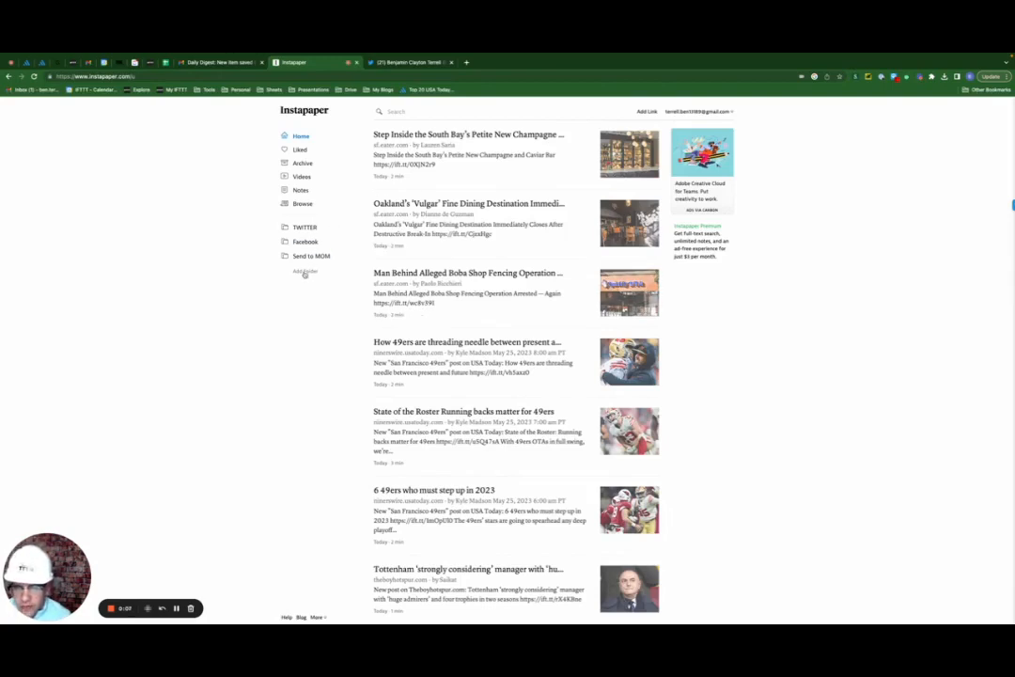